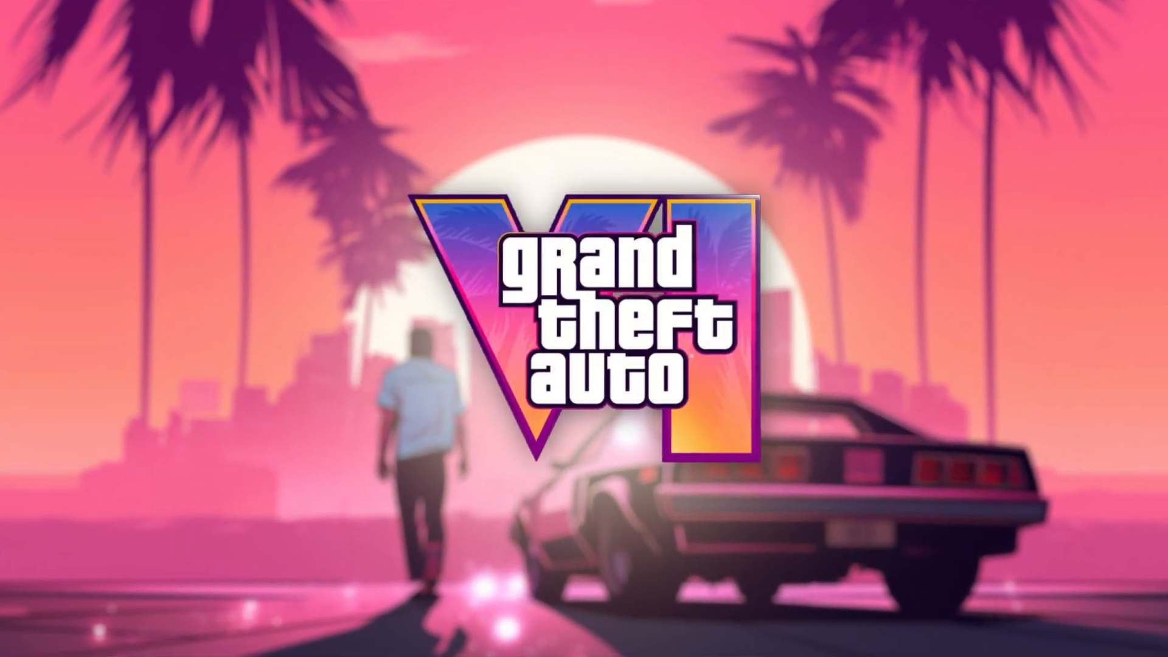
# - Begin from an empty After Effects project with no compositions
pyautogui.click(367, 645)
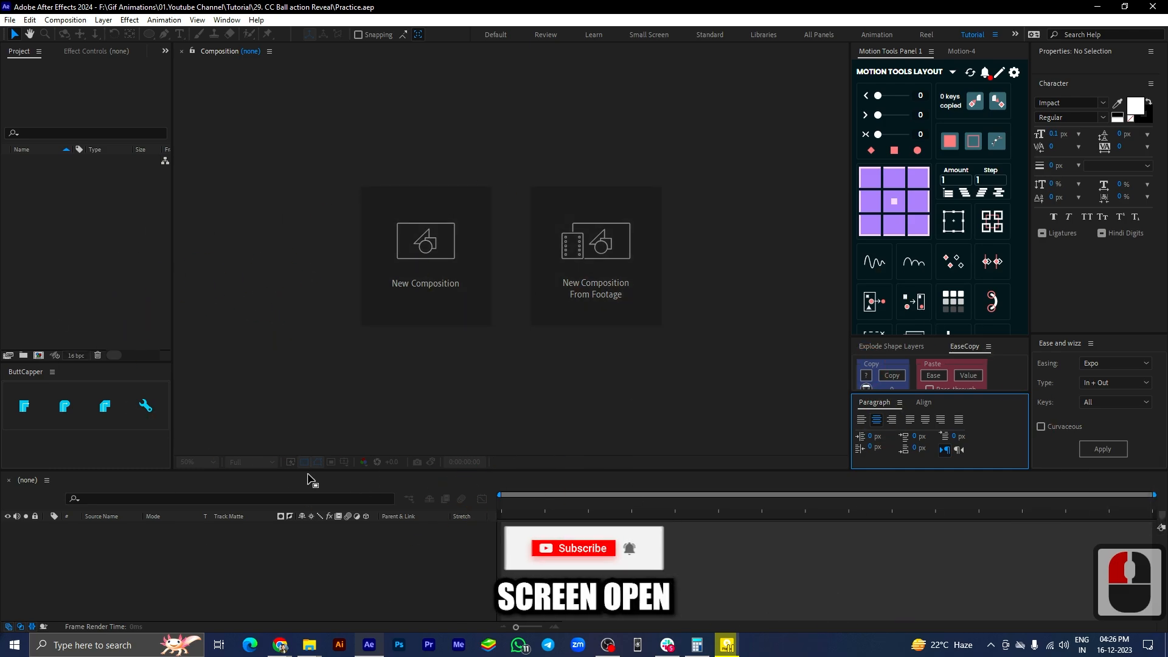
# - Create a 1920×1080, 60 fps composition of 0:00:07:00 duration named Final
pyautogui.click(424, 240)
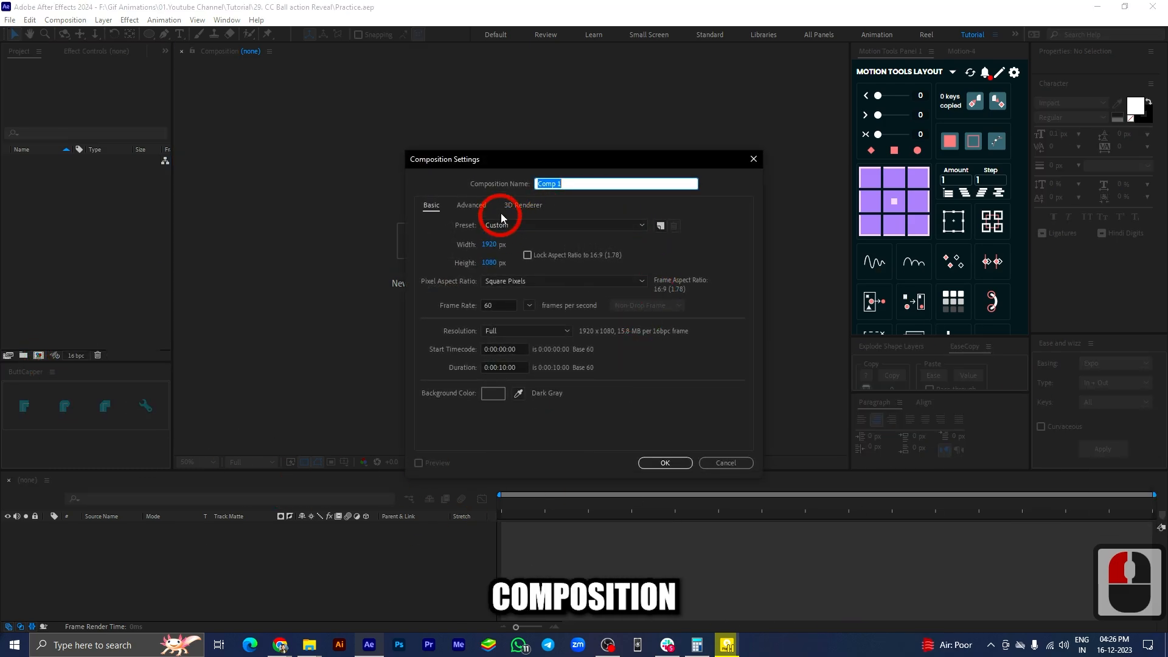
pyautogui.moveTo(522, 378)
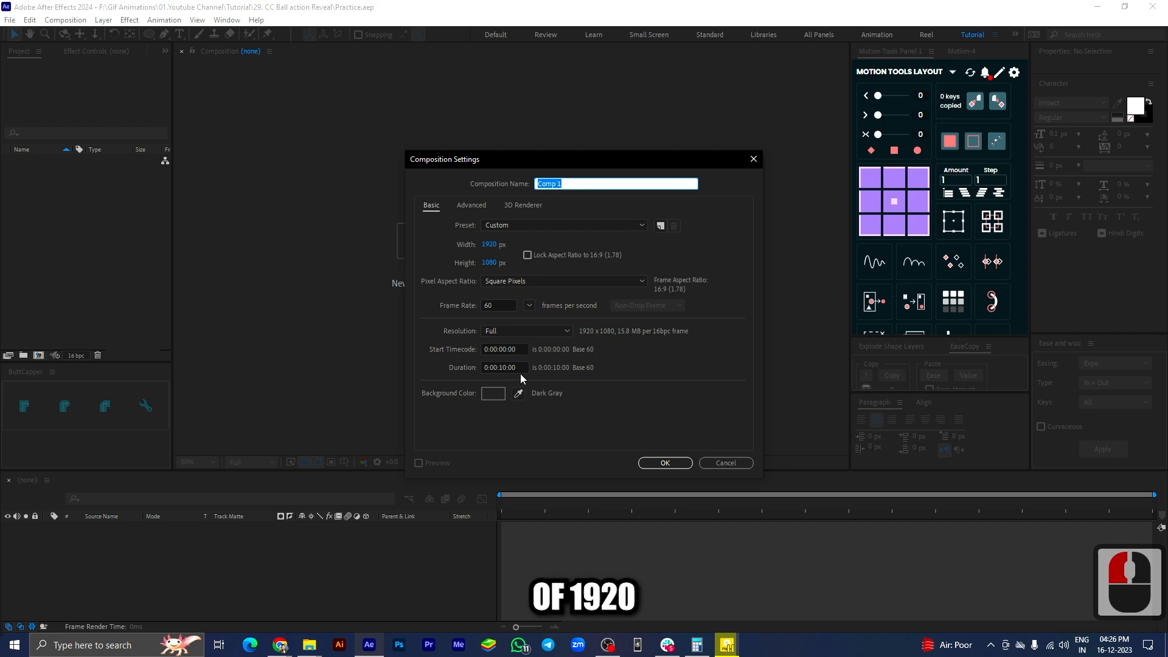
pyautogui.click(503, 366)
pyautogui.write('7')
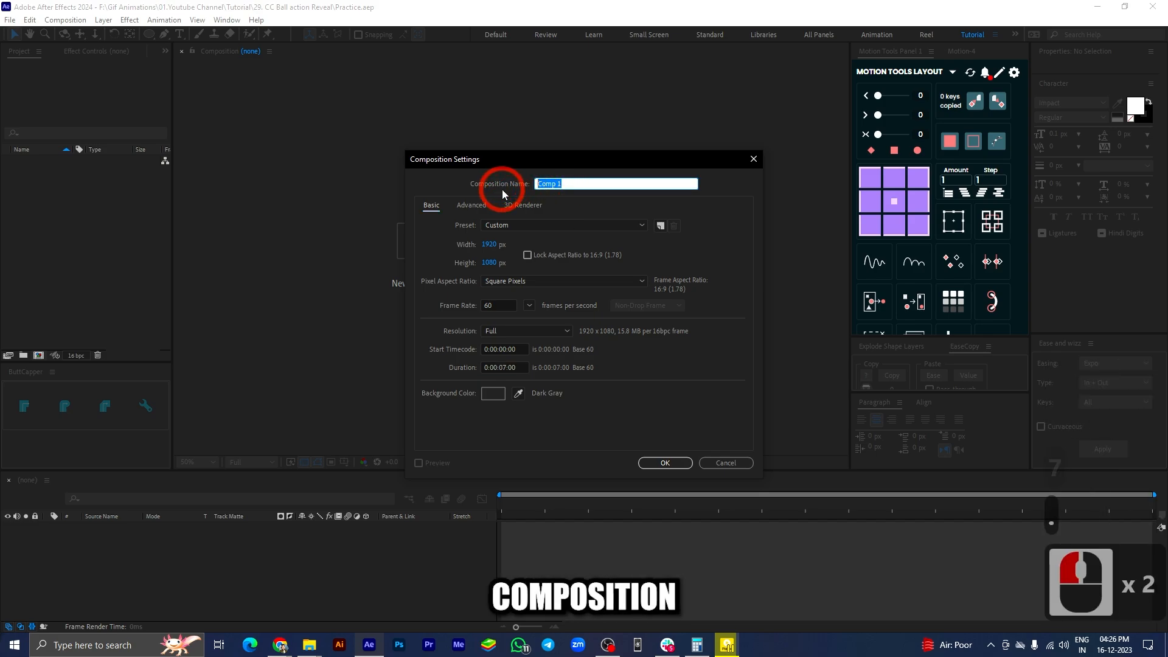
pyautogui.write('Final')
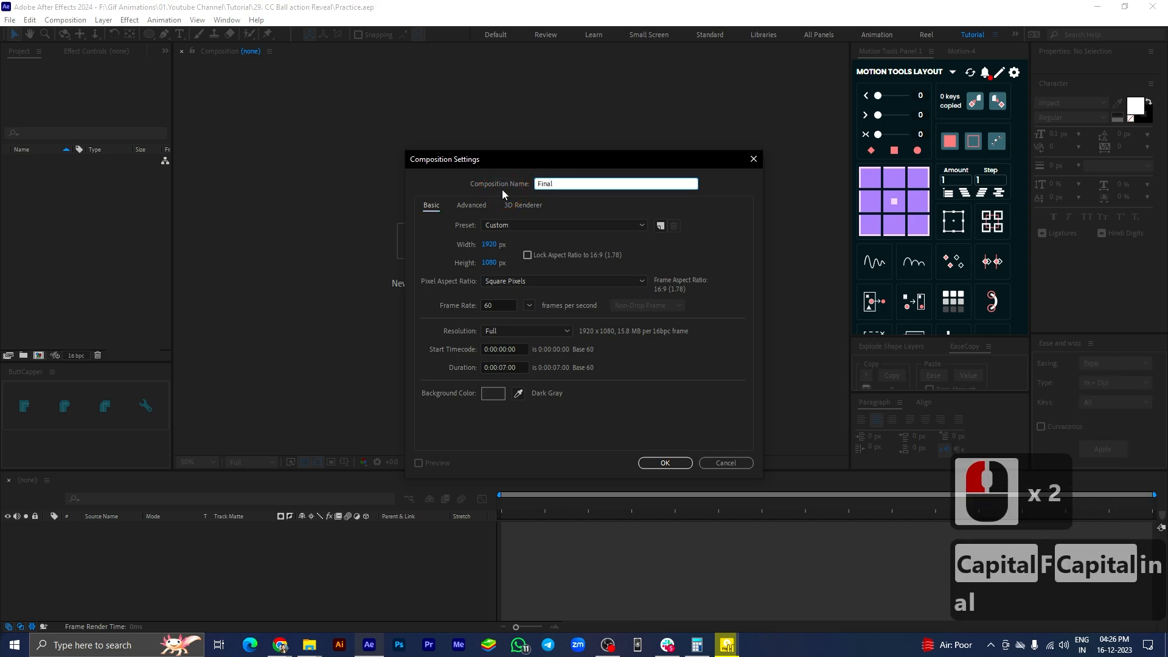
pyautogui.click(664, 462)
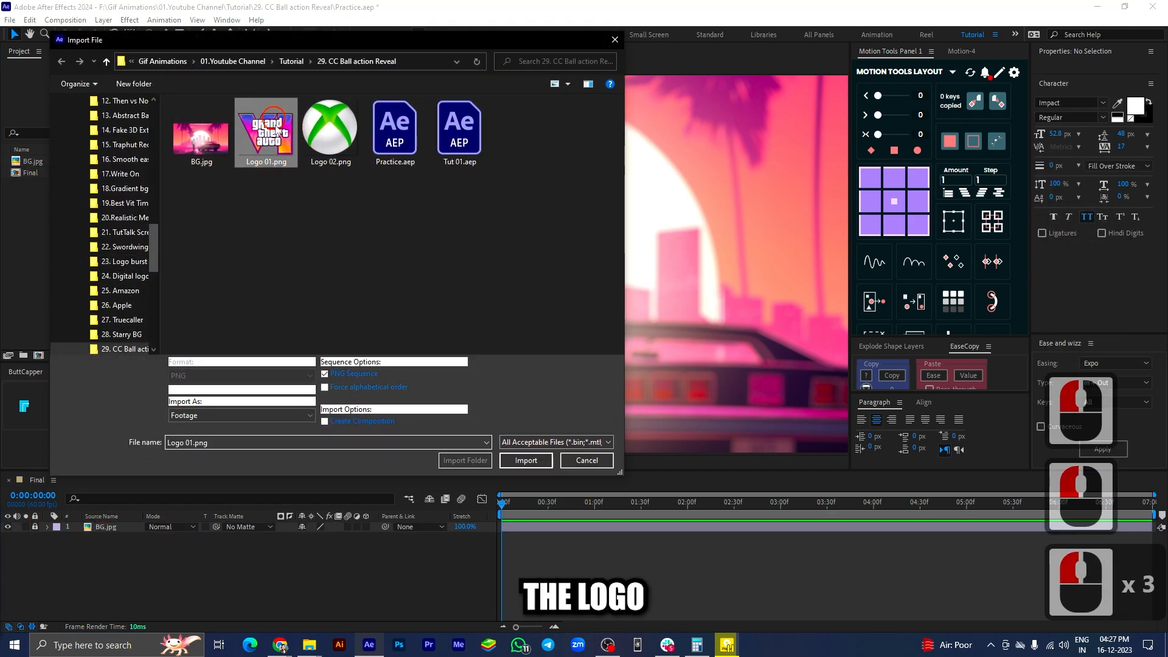
# - Import Logo 01.png into the project to place above BG.jpg in Final
pyautogui.click(526, 460)
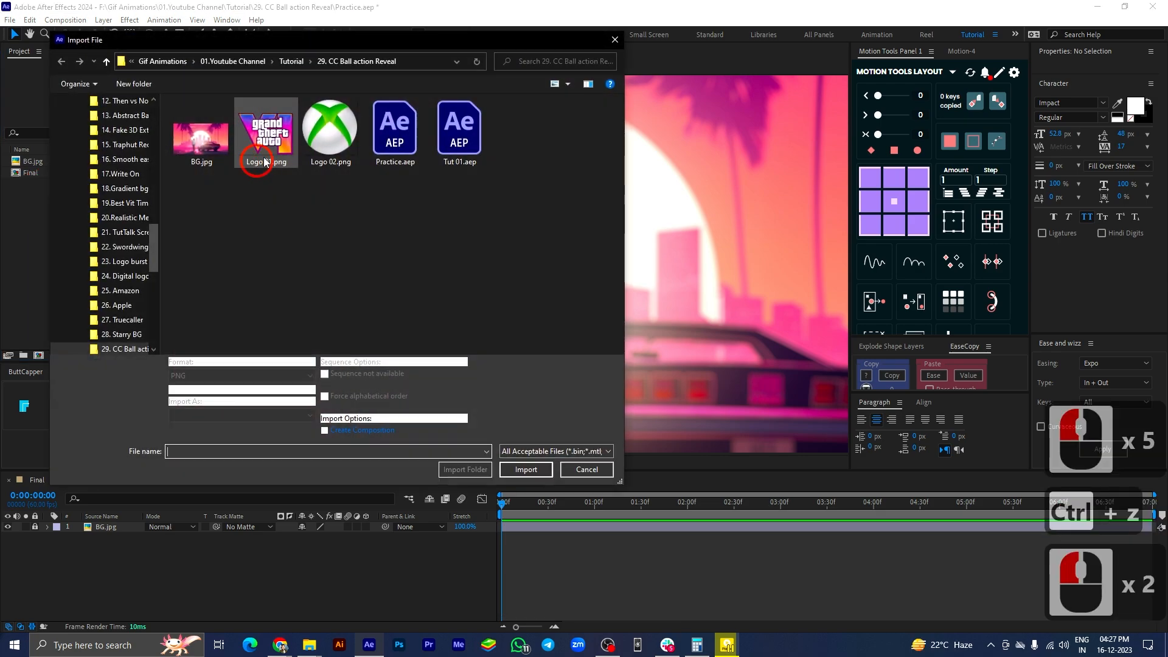
pyautogui.click(266, 129)
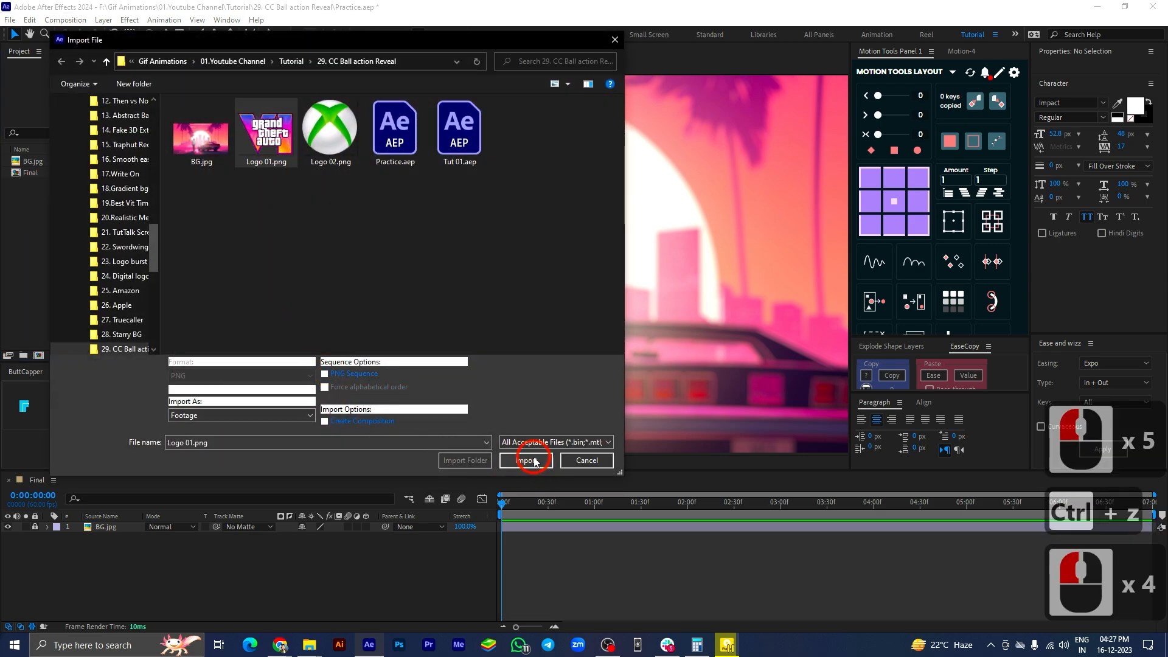
pyautogui.click(526, 460)
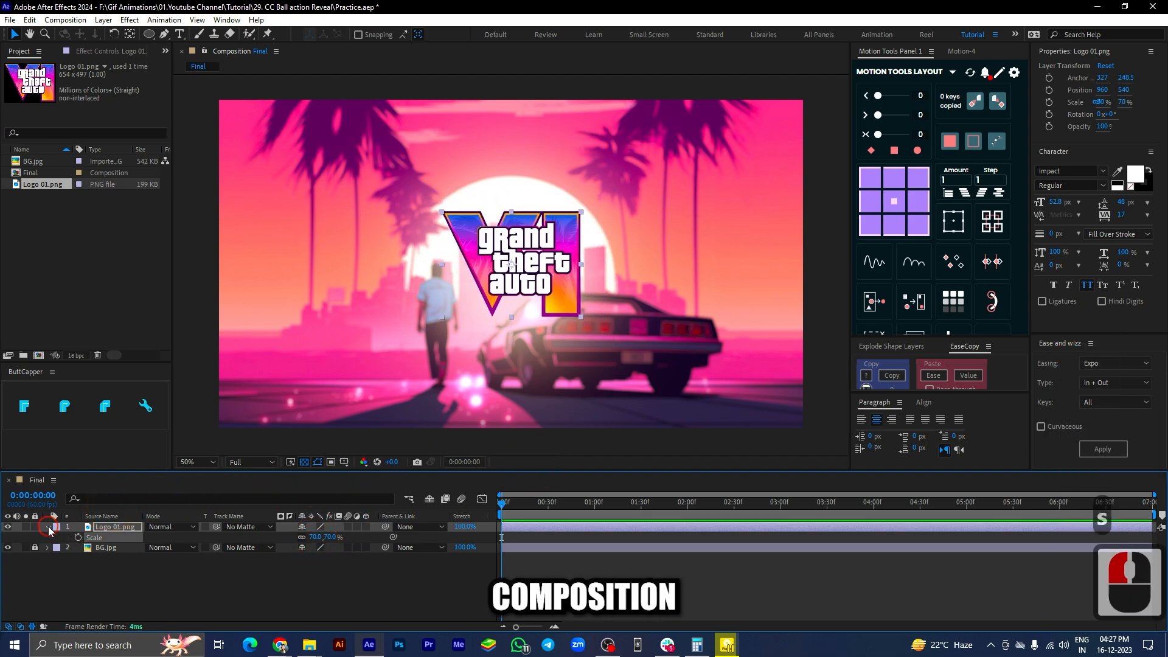
# - Set the logo layer's Scale to 70% and select it for precomposing
pyautogui.click(47, 529)
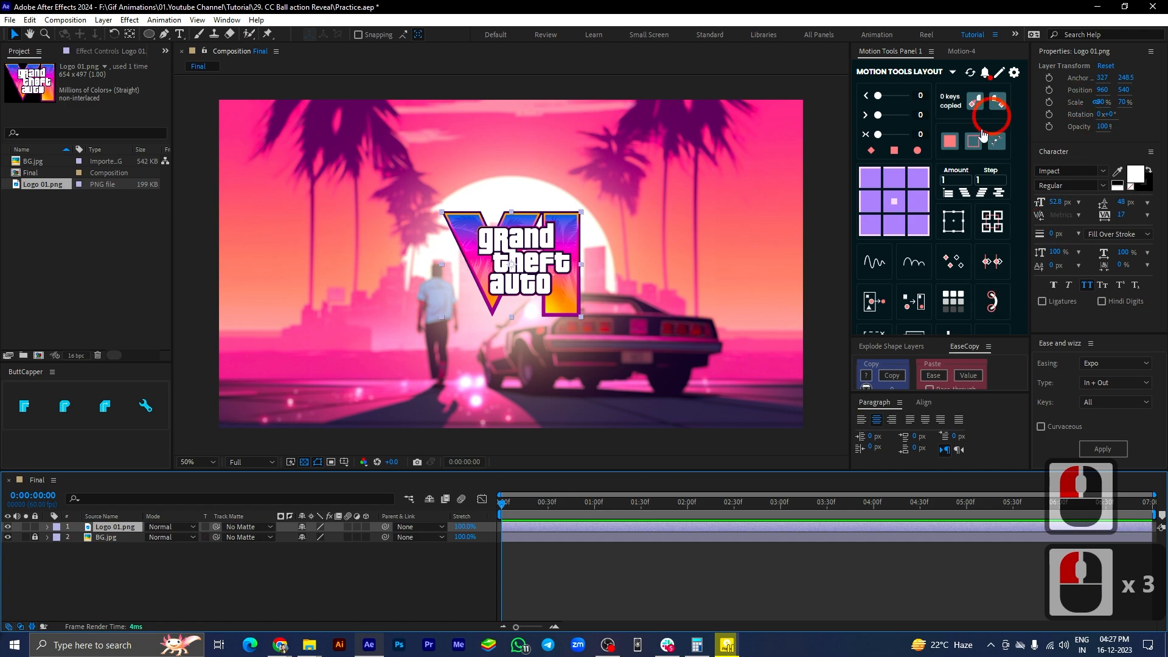
pyautogui.click(924, 403)
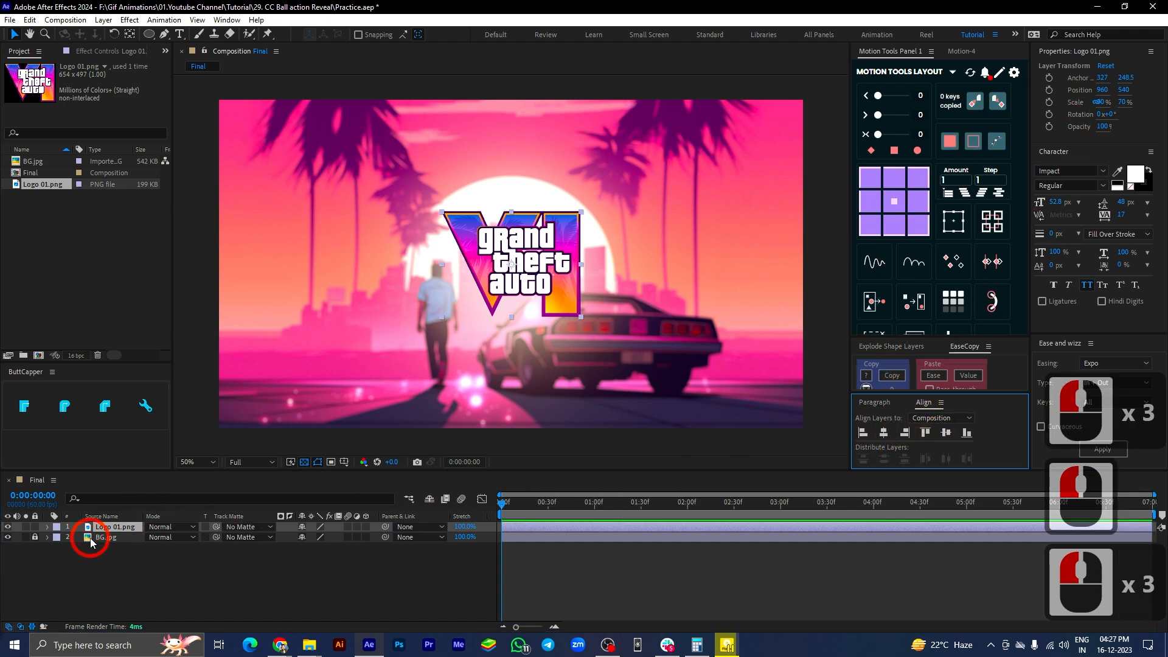
pyautogui.click(116, 527)
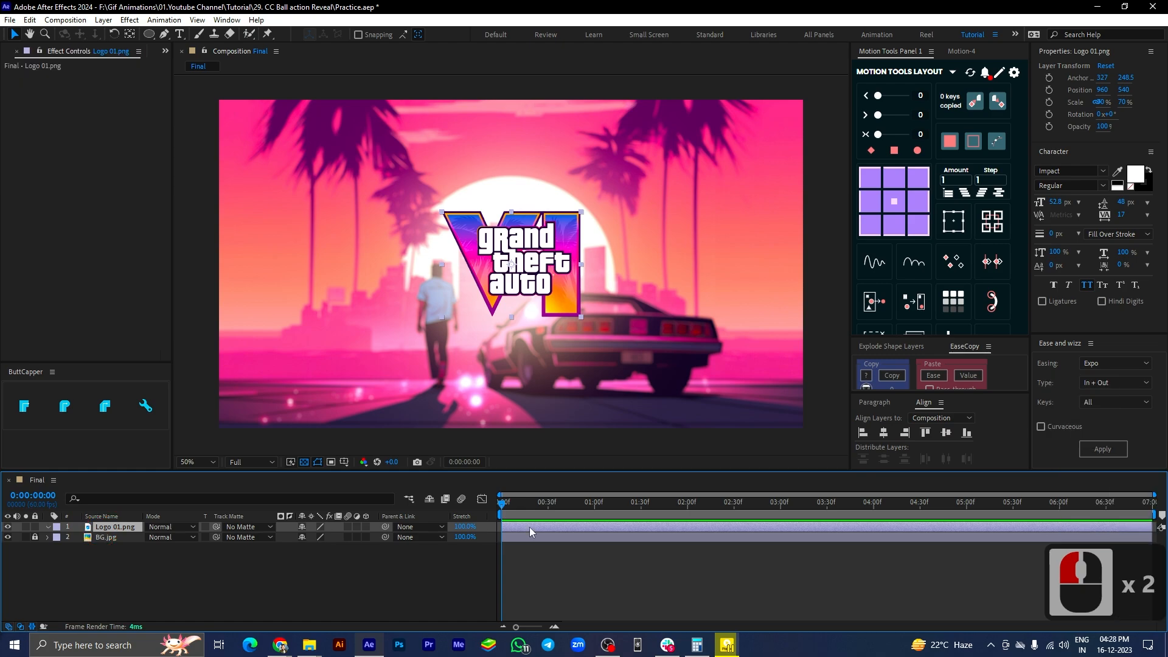
# - Precompose the logo layer into a new composition named Logo Comp
pyautogui.press('ctrl+shift+c')
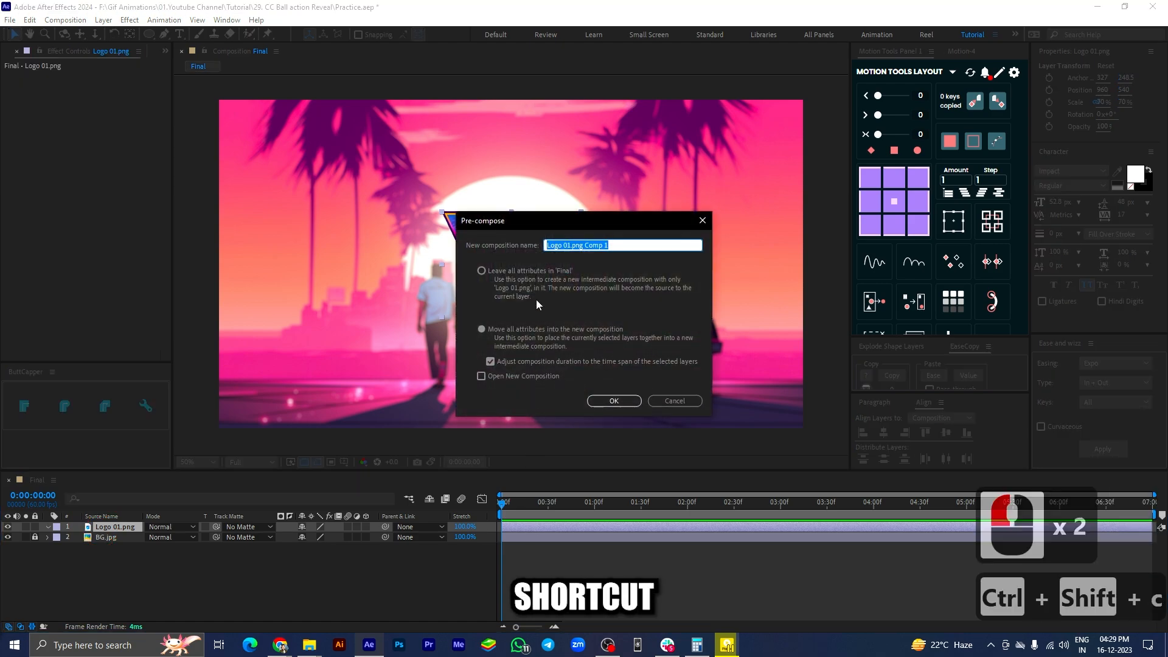
pyautogui.write('Logo')
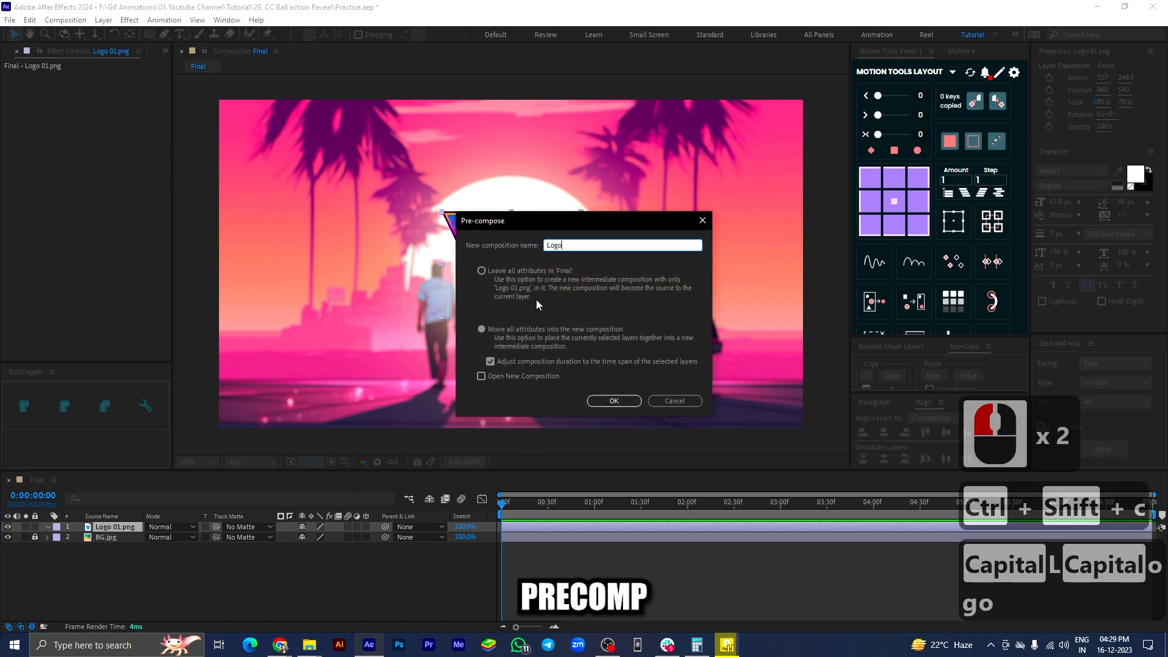
pyautogui.write('Co')
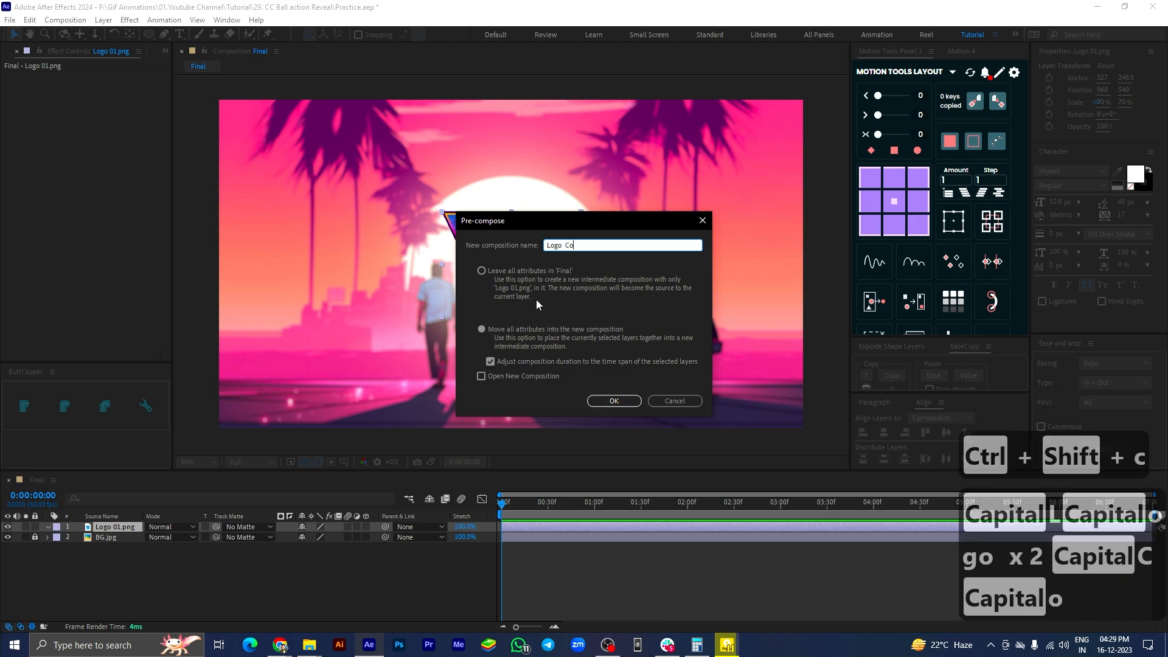
pyautogui.write('mp')
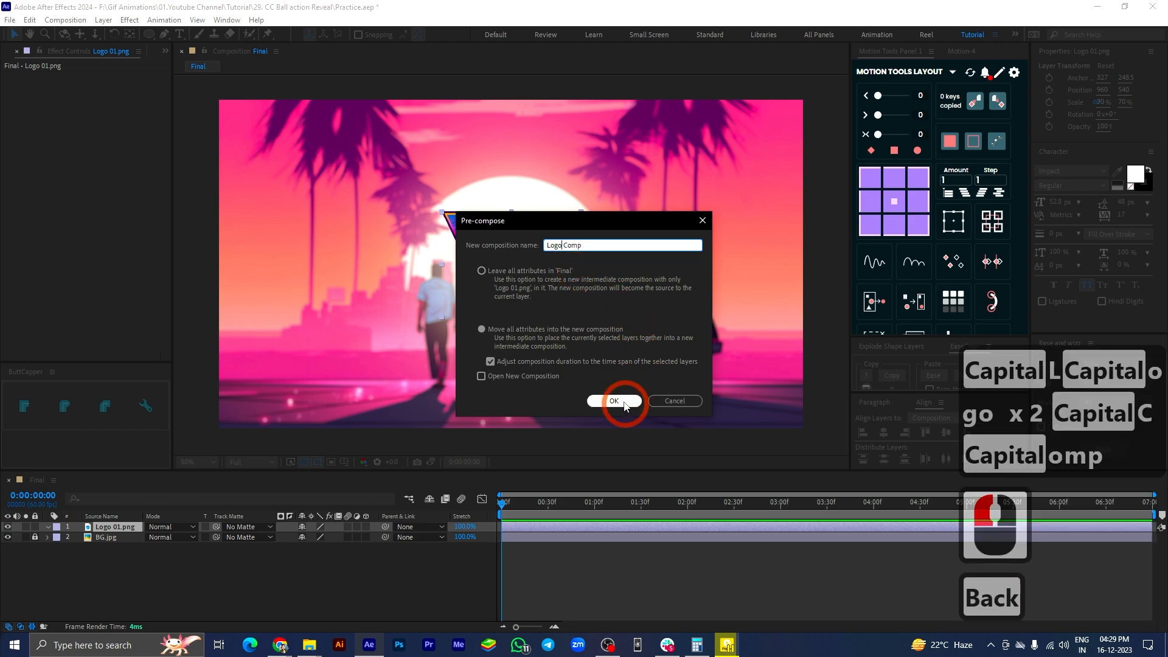
pyautogui.click(613, 401)
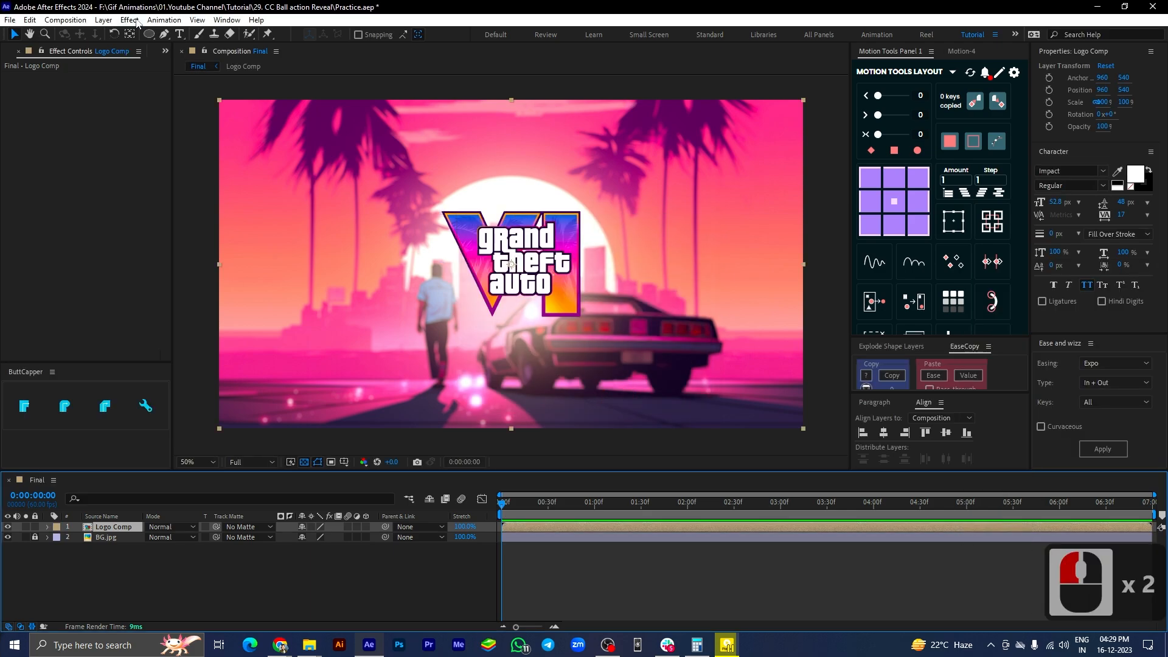
# - Apply CC Ball Action to Logo Comp with Scatter 166 and Twist -1x at 0s easing to 0 at 2s
pyautogui.click(130, 19)
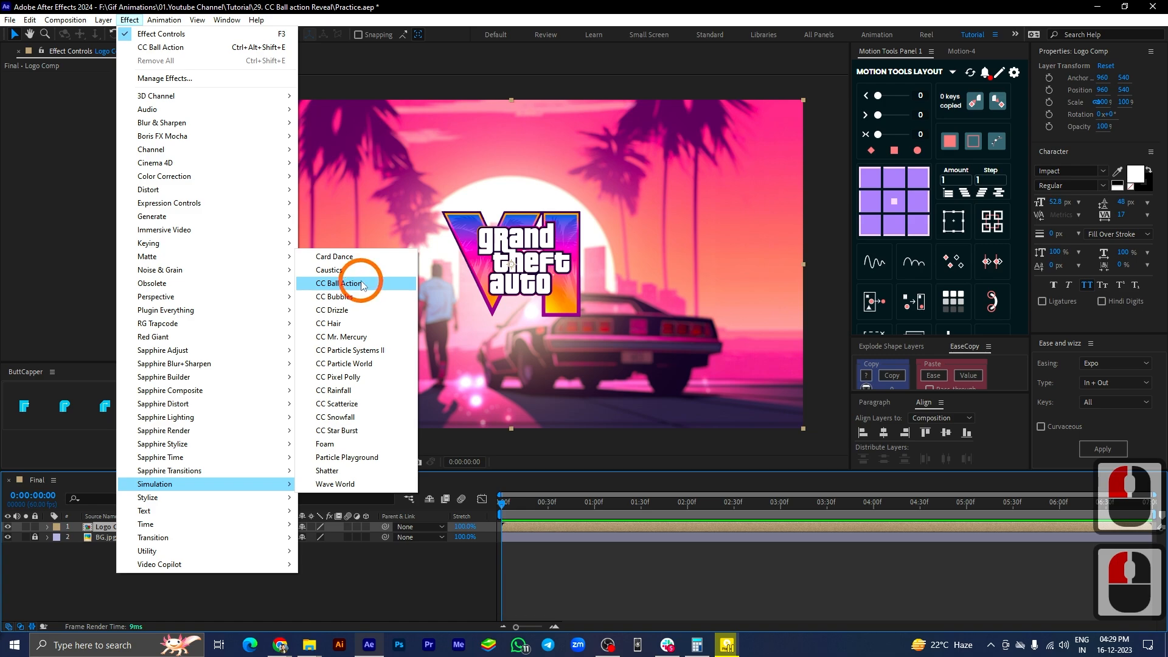
pyautogui.click(337, 283)
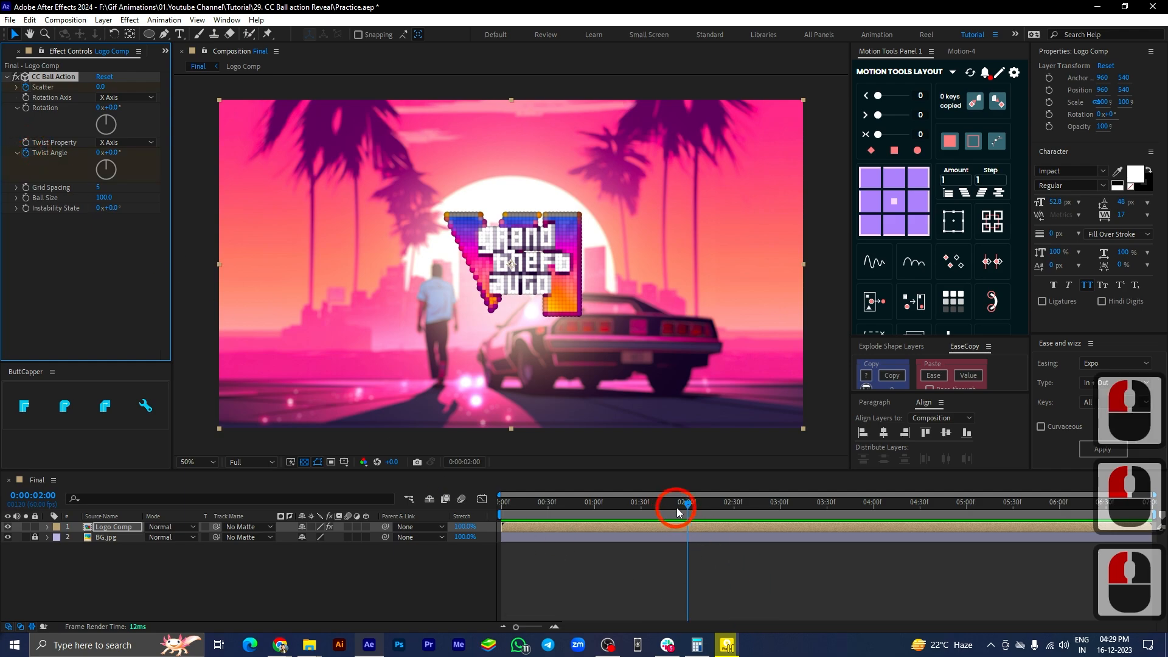
pyautogui.click(46, 527)
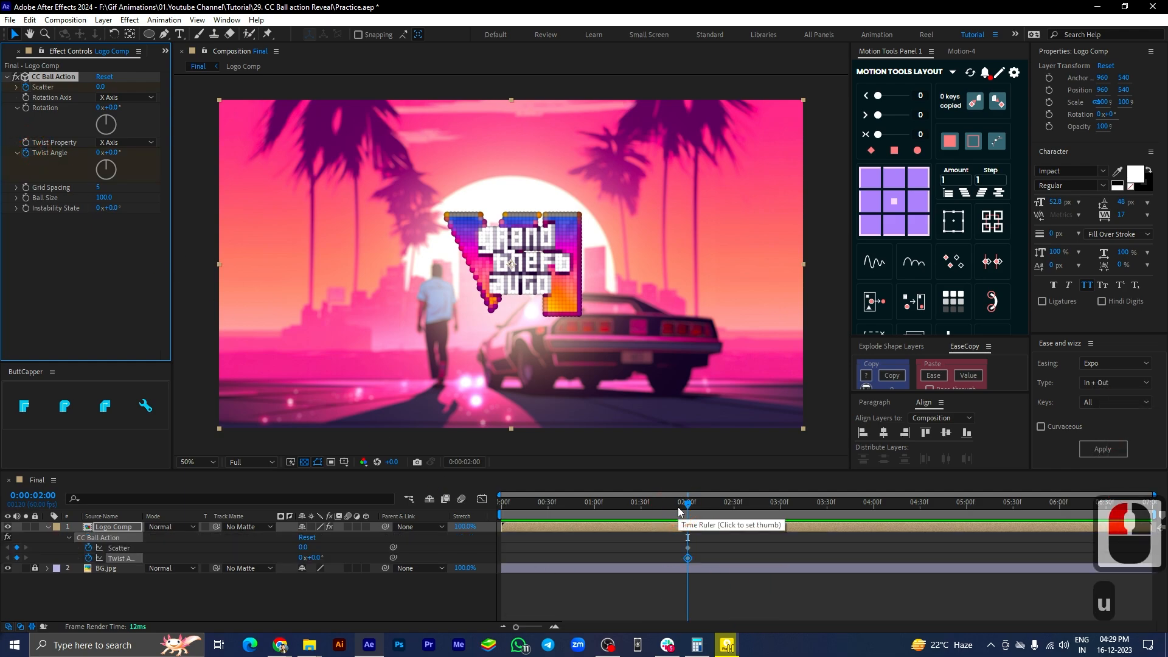
pyautogui.click(481, 500)
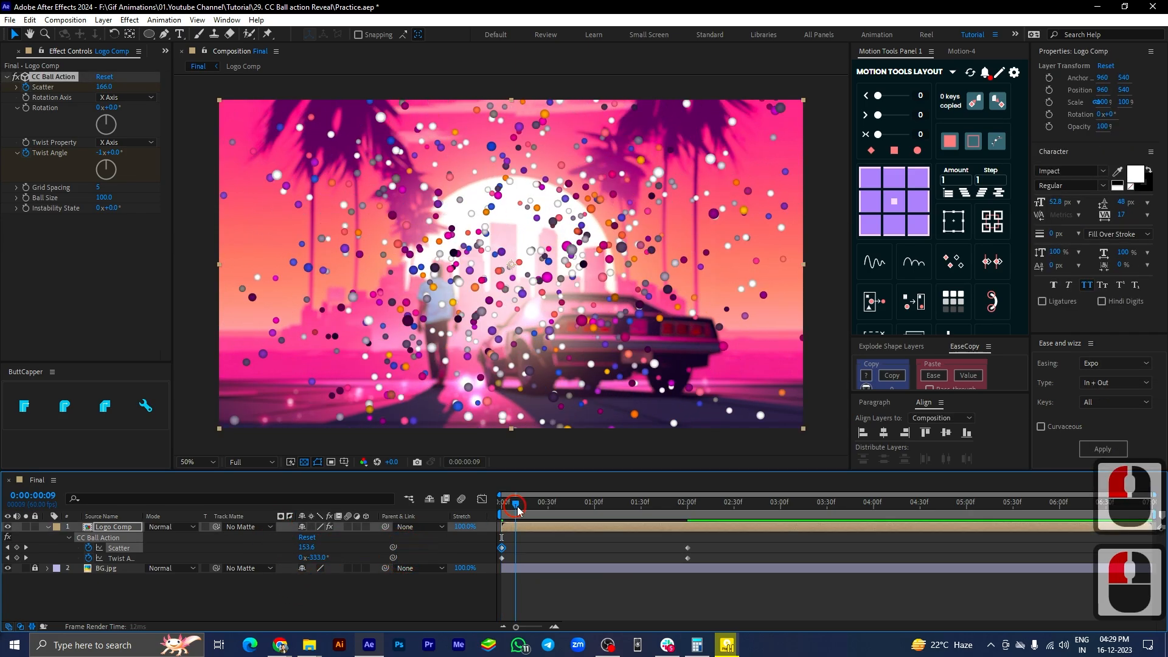
pyautogui.click(503, 501)
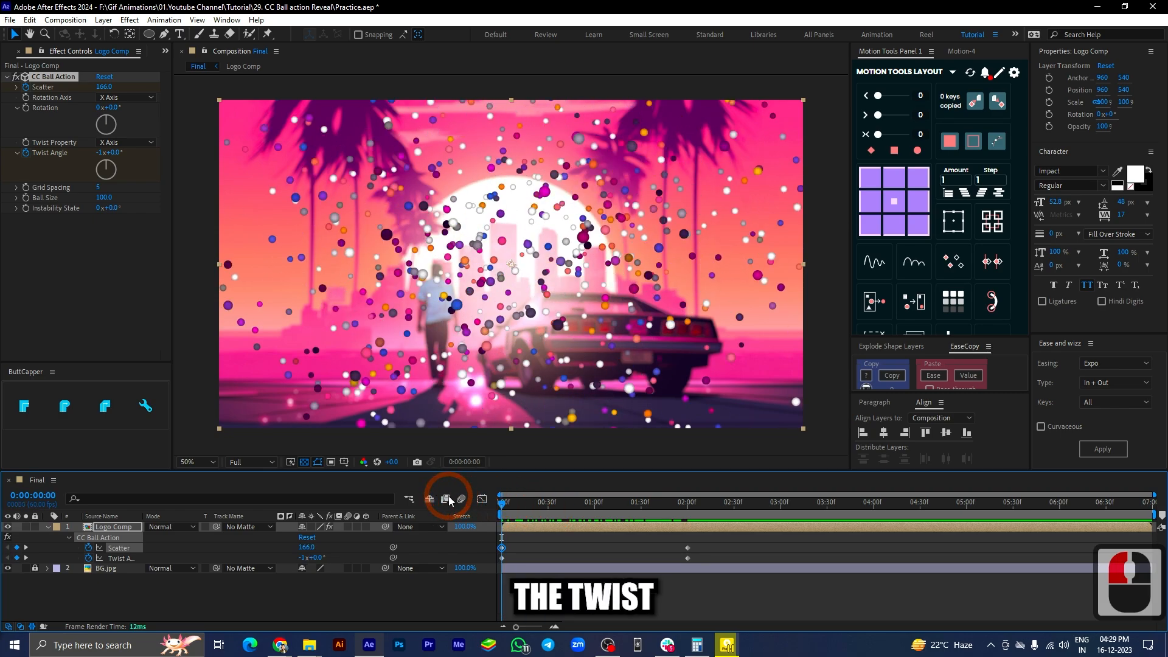
# - Set Twist Property to Radius around the Z axis and lower the first Scatter keyframe to 100
pyautogui.click(127, 143)
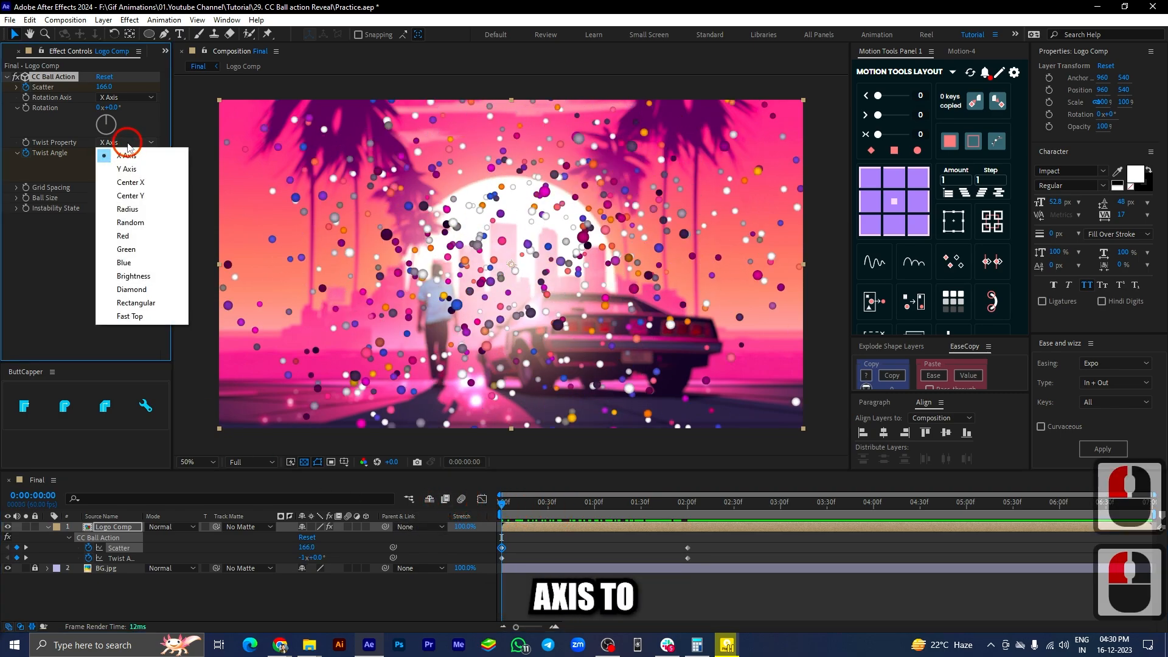
pyautogui.click(128, 209)
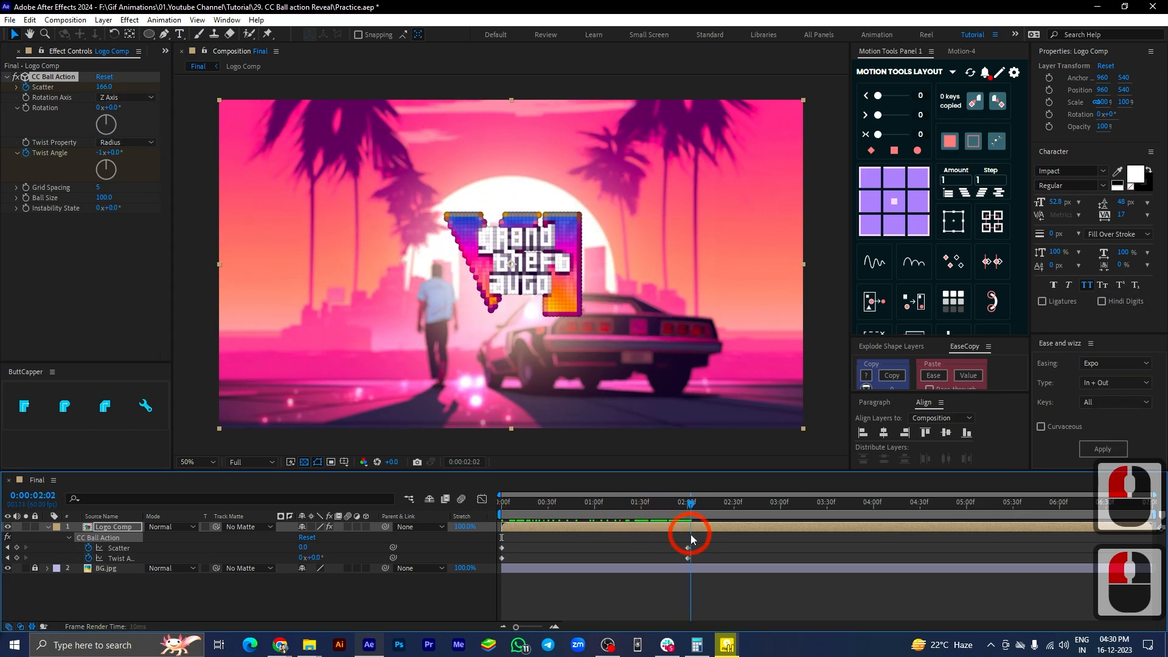
pyautogui.click(504, 513)
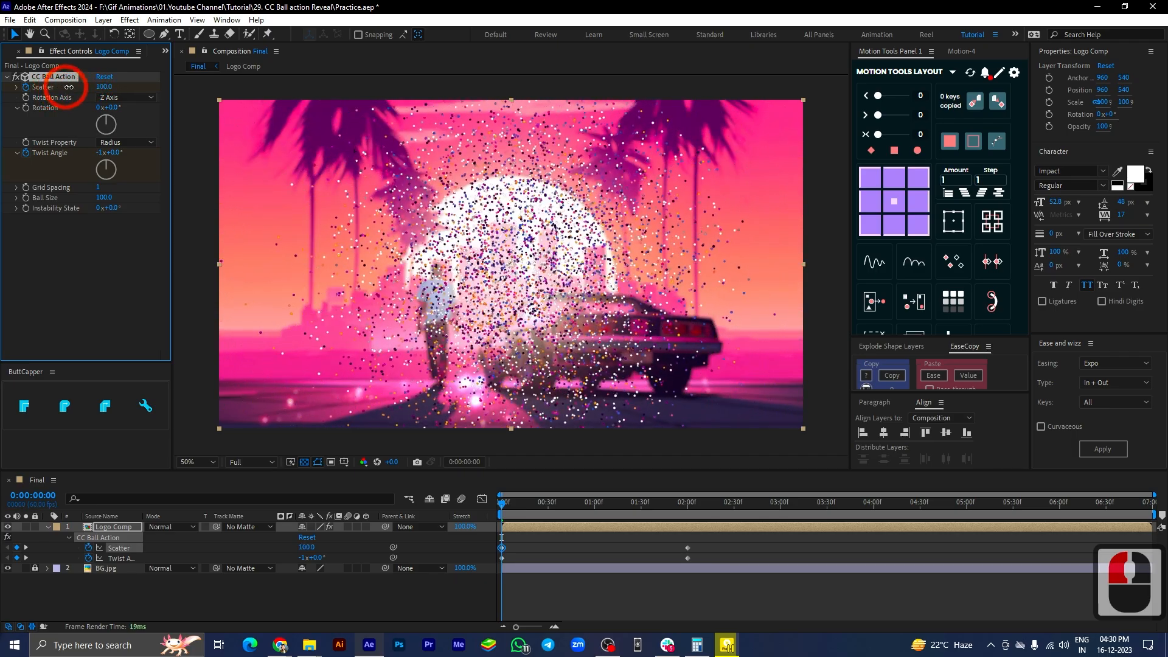
pyautogui.click(655, 503)
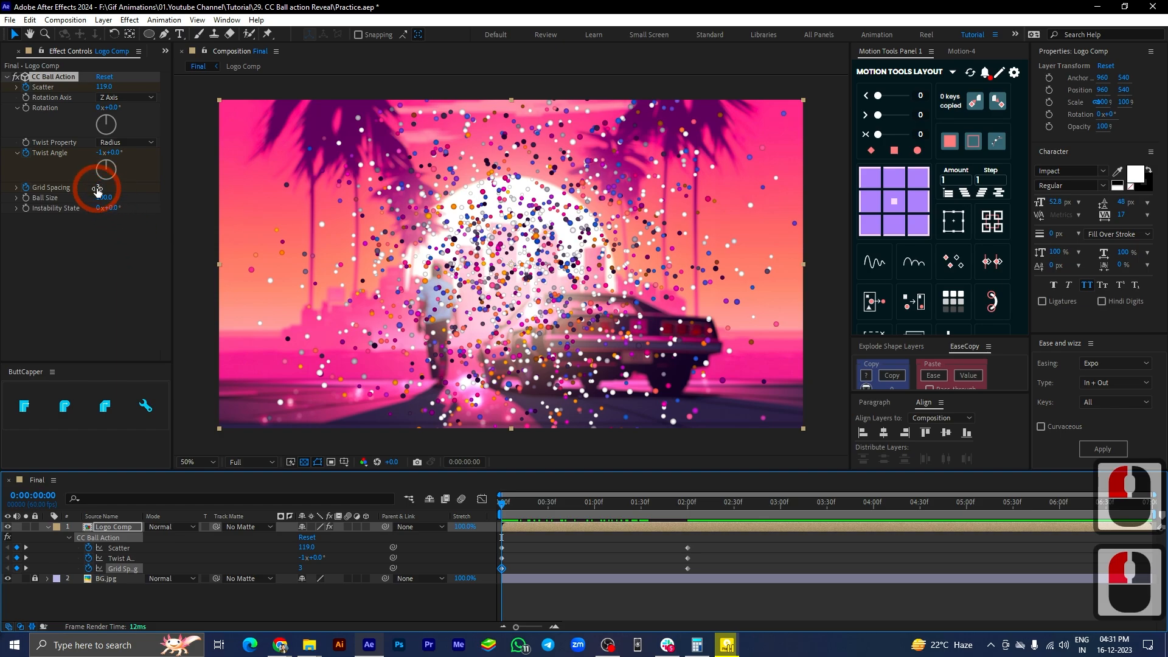
# - Keyframe Grid Spacing at 5 on frame 0 with an end keyframe near two seconds
pyautogui.doubleClick(101, 187)
pyautogui.write('5')
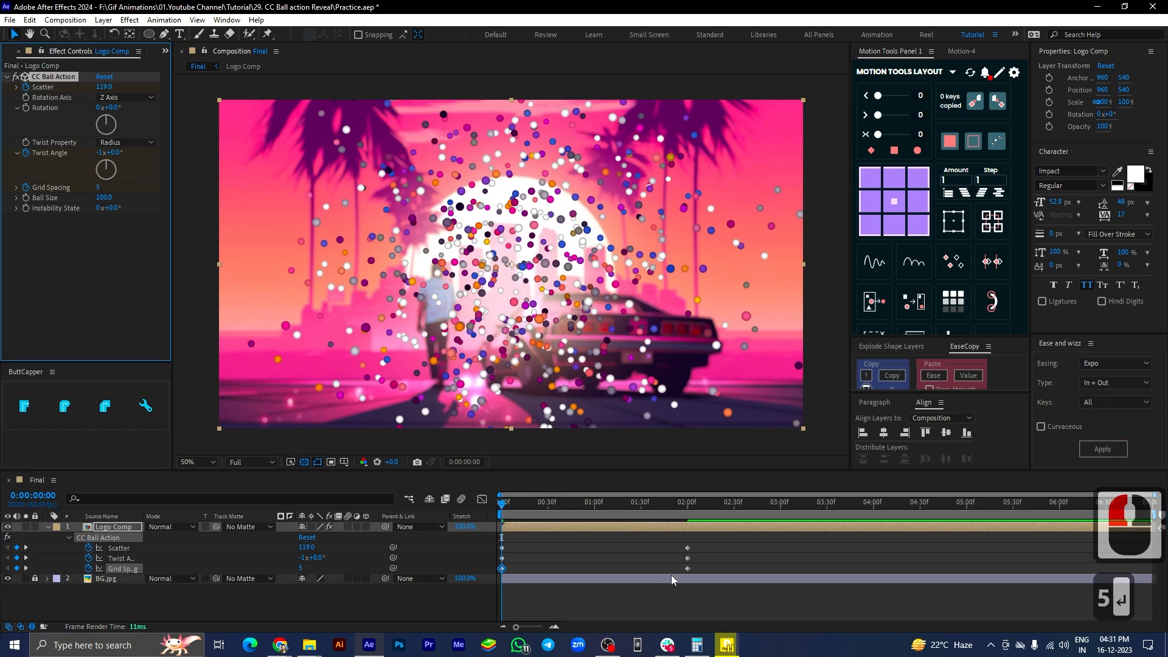
pyautogui.click(649, 514)
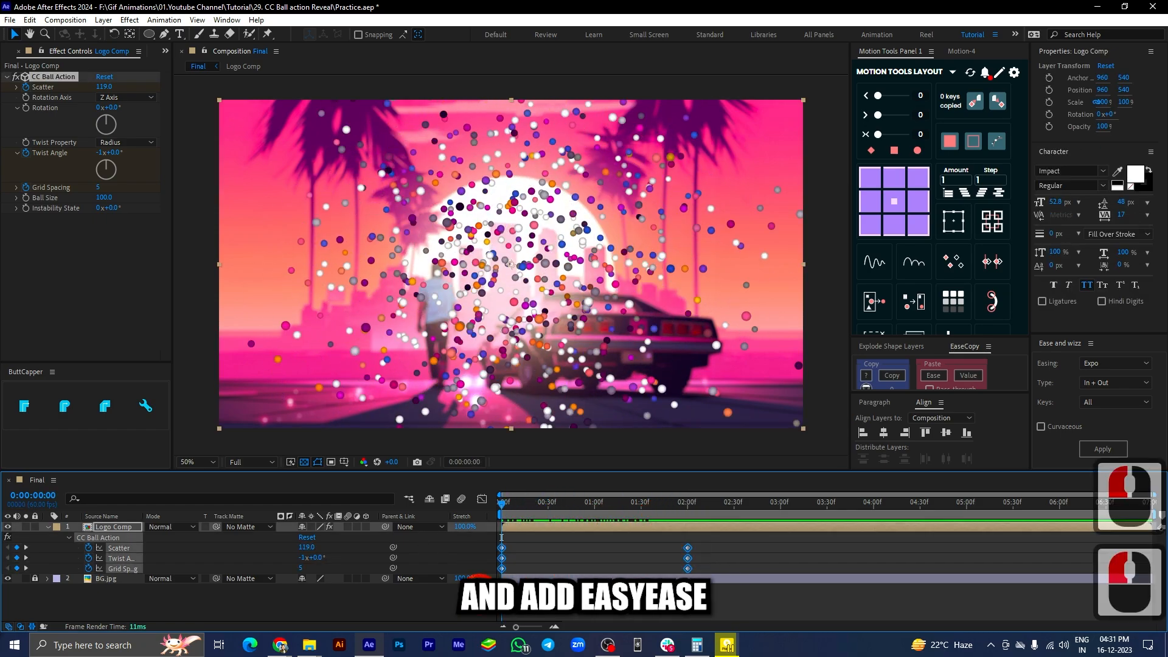
# - Easy Ease the effect keyframes and shape a steep speed curve in the Graph Editor, previewing the burst
pyautogui.press('f9')
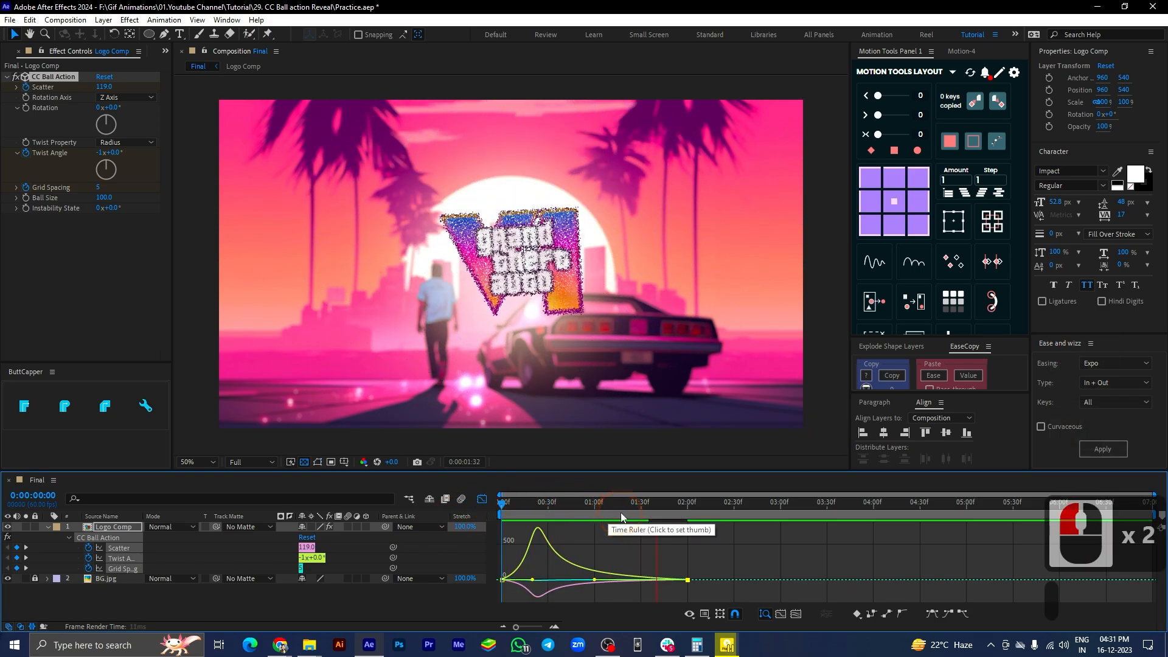
pyautogui.click(540, 501)
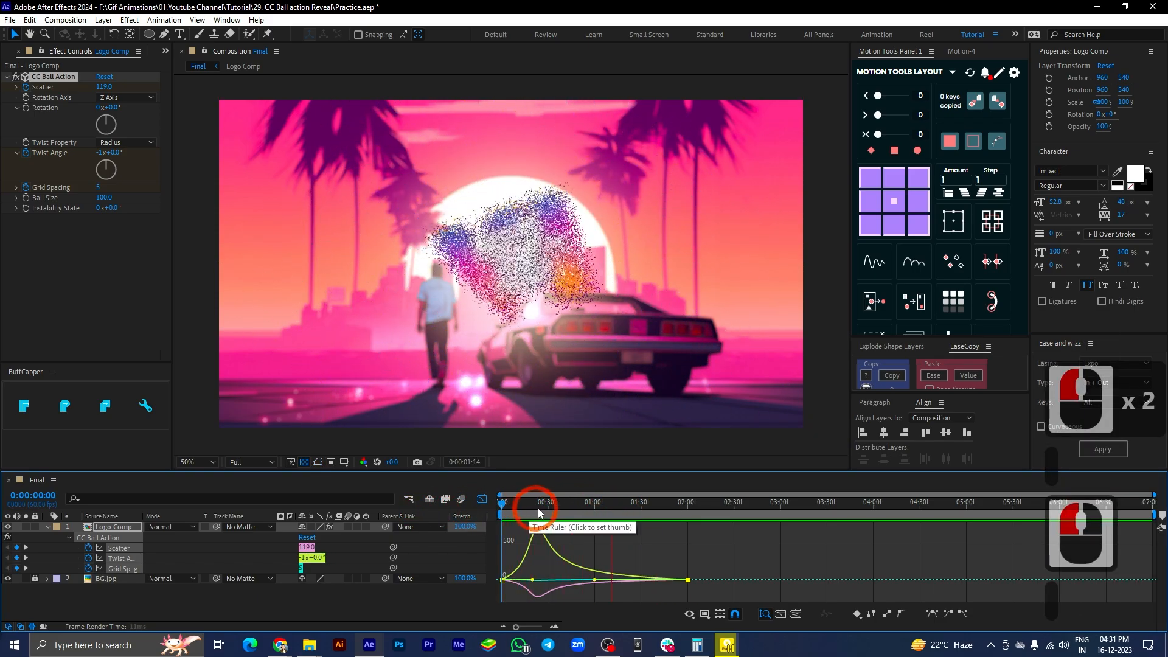
pyautogui.click(607, 503)
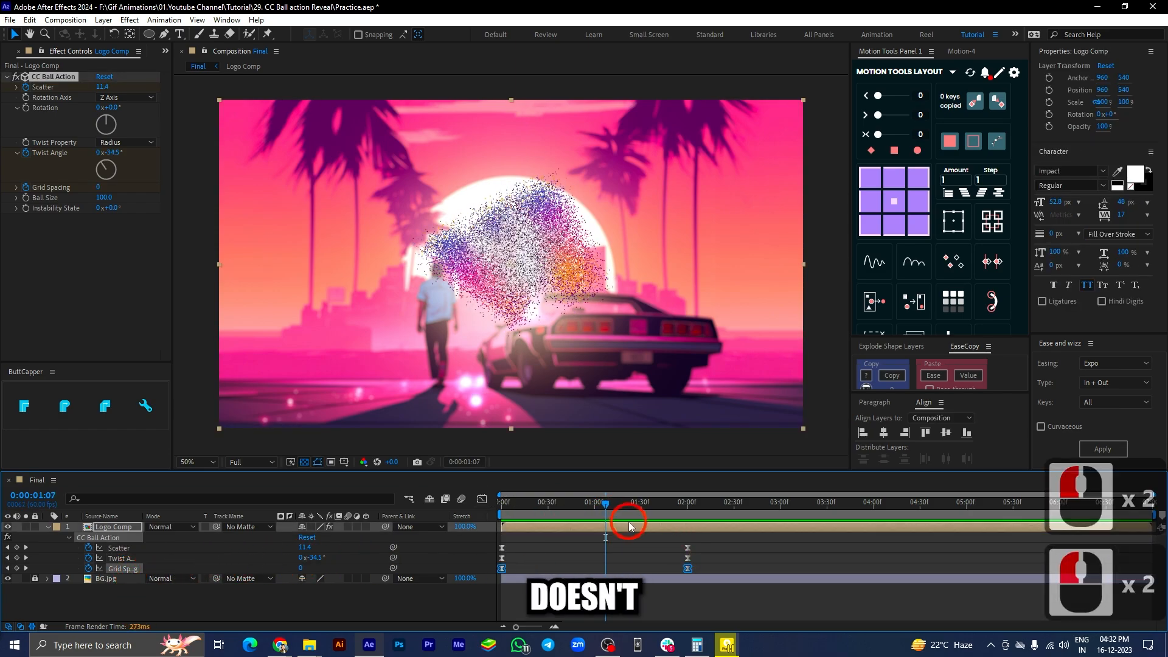
pyautogui.click(478, 499)
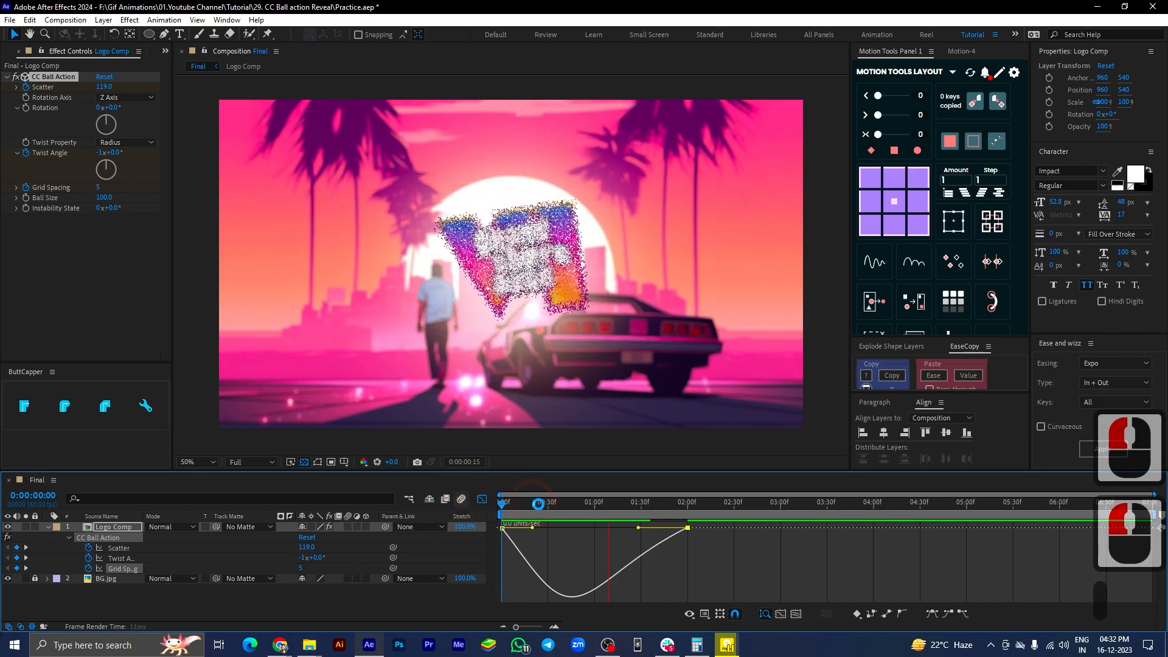
pyautogui.click(600, 501)
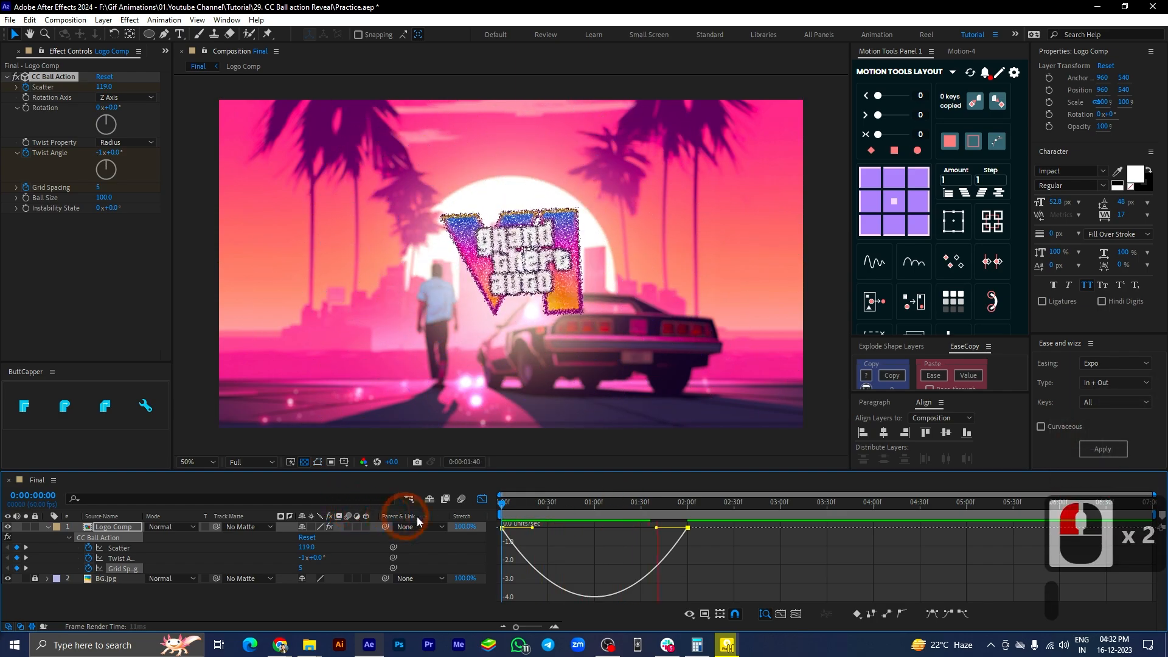
pyautogui.click(583, 501)
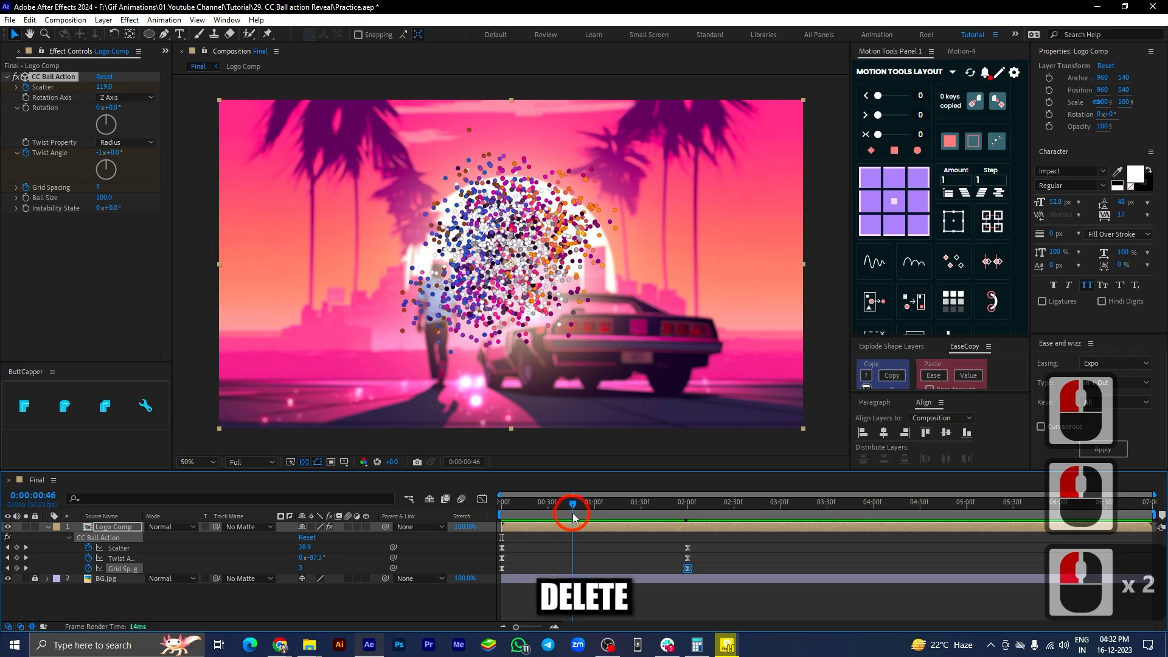
# - Add CC Force Motion Blur to Logo Comp with Motion Blur Samples set to 15
pyautogui.click(500, 513)
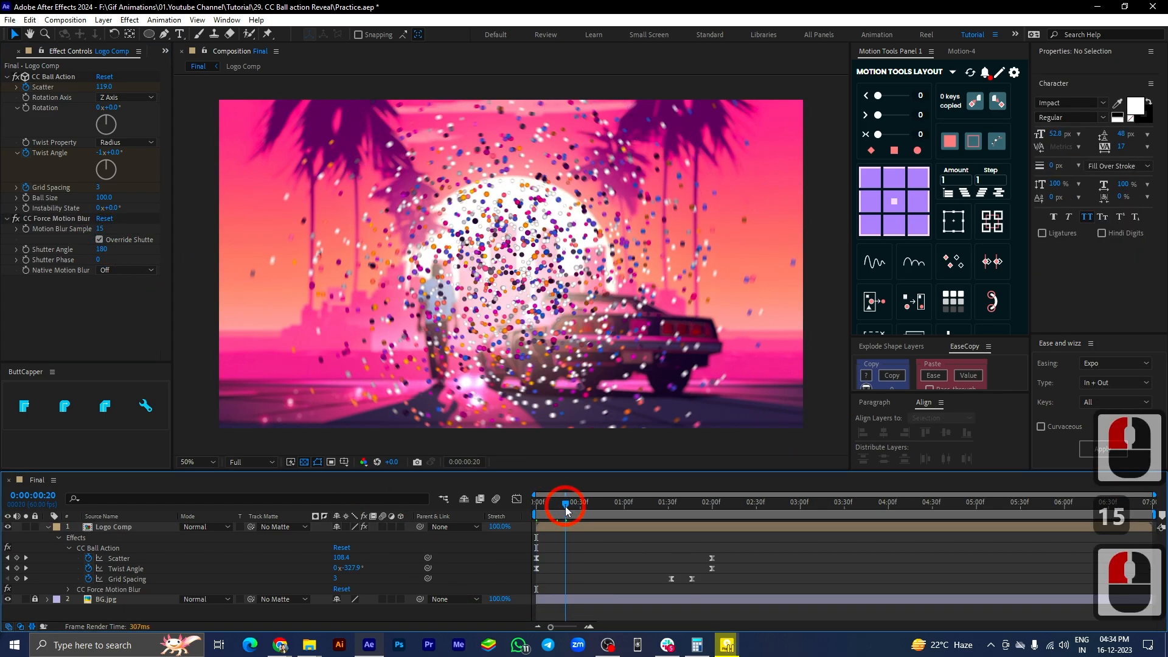
pyautogui.click(270, 462)
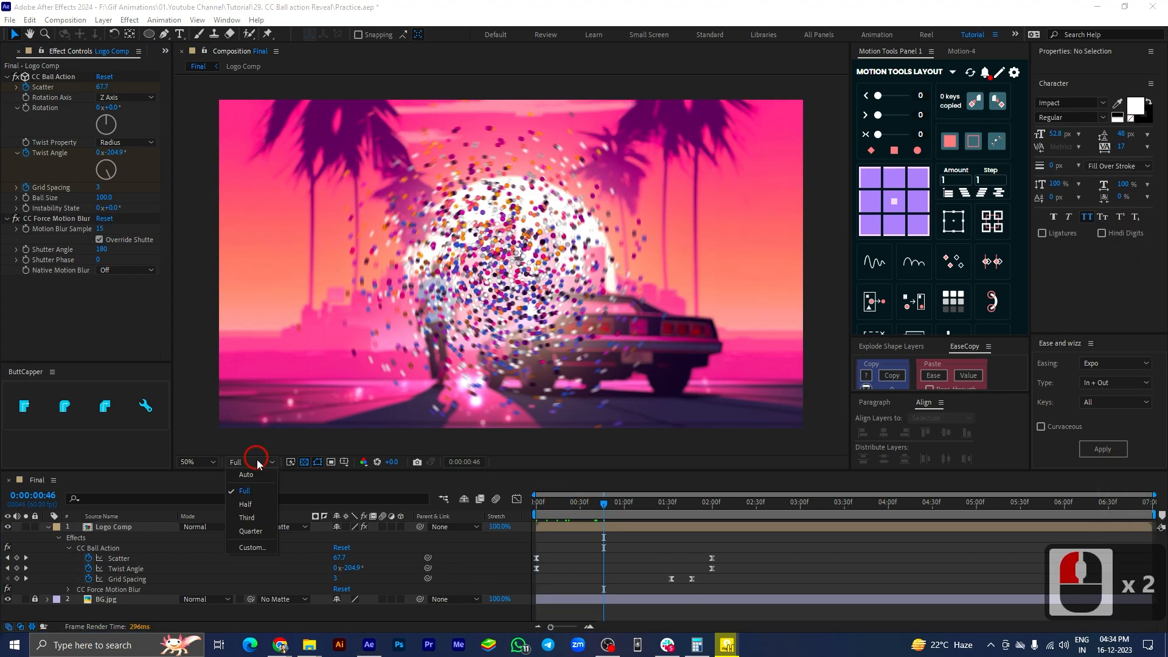
pyautogui.click(246, 530)
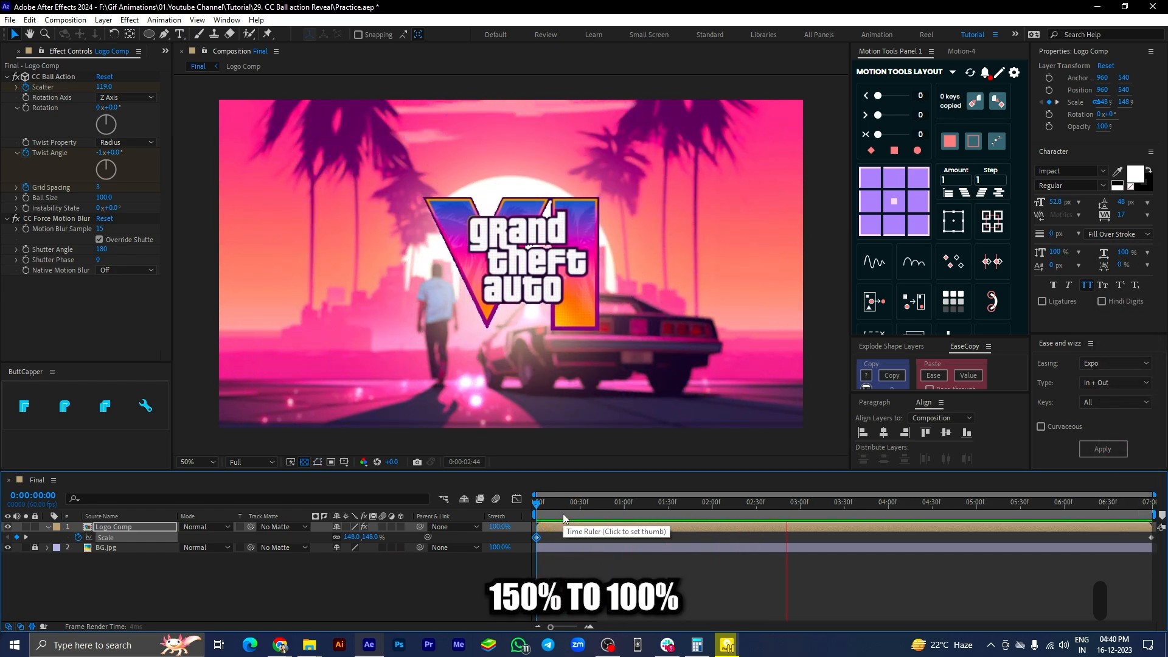
# - Keyframe Logo Comp's Scale from 150% at frame 0 down to 100% later, checking the result
pyautogui.click(905, 513)
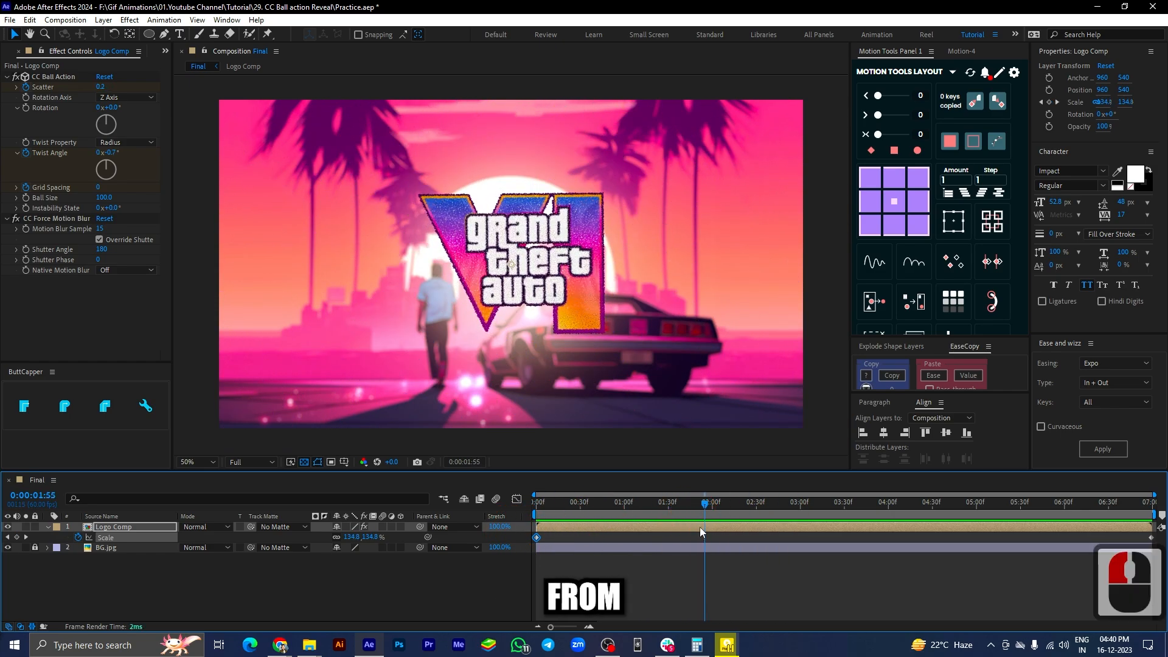
pyautogui.click(48, 527)
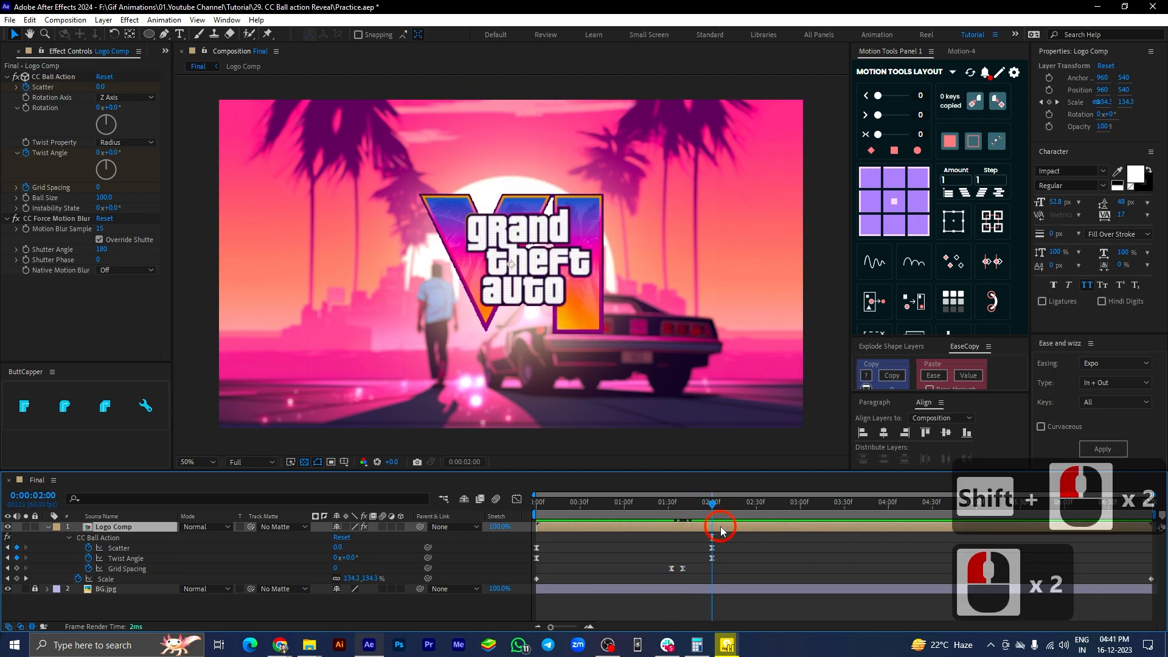
# - Duplicate the Logo Comp layer with Ctrl+D, then undo the stray duplicate
pyautogui.press('ctrl+d')
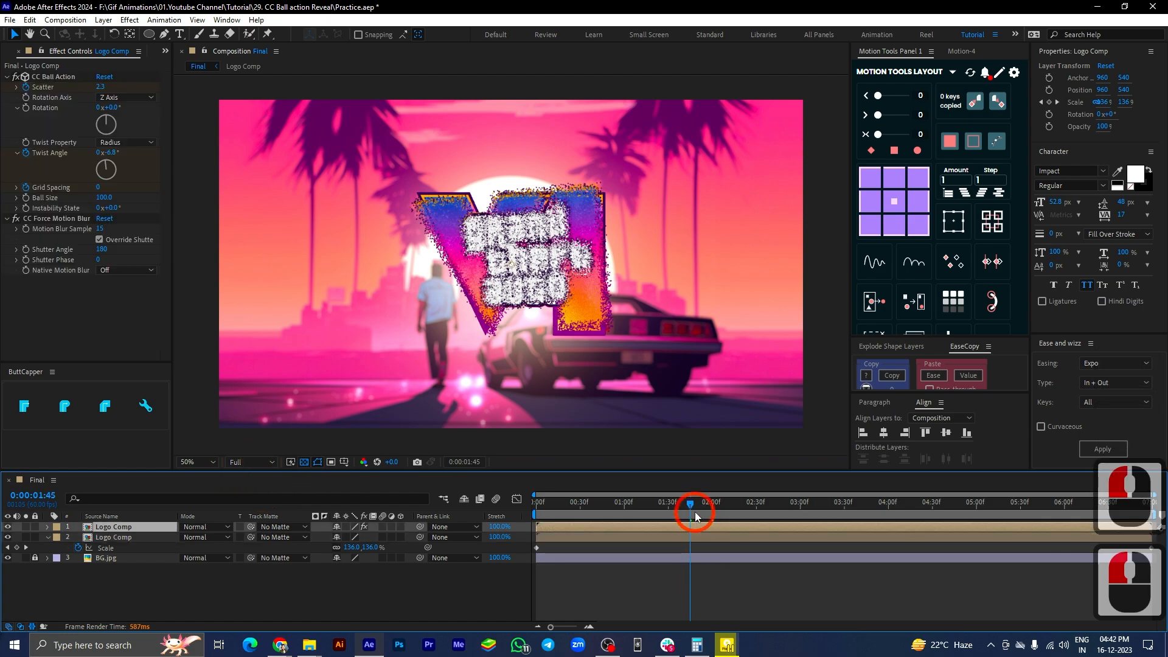
pyautogui.press('ctrl+z')
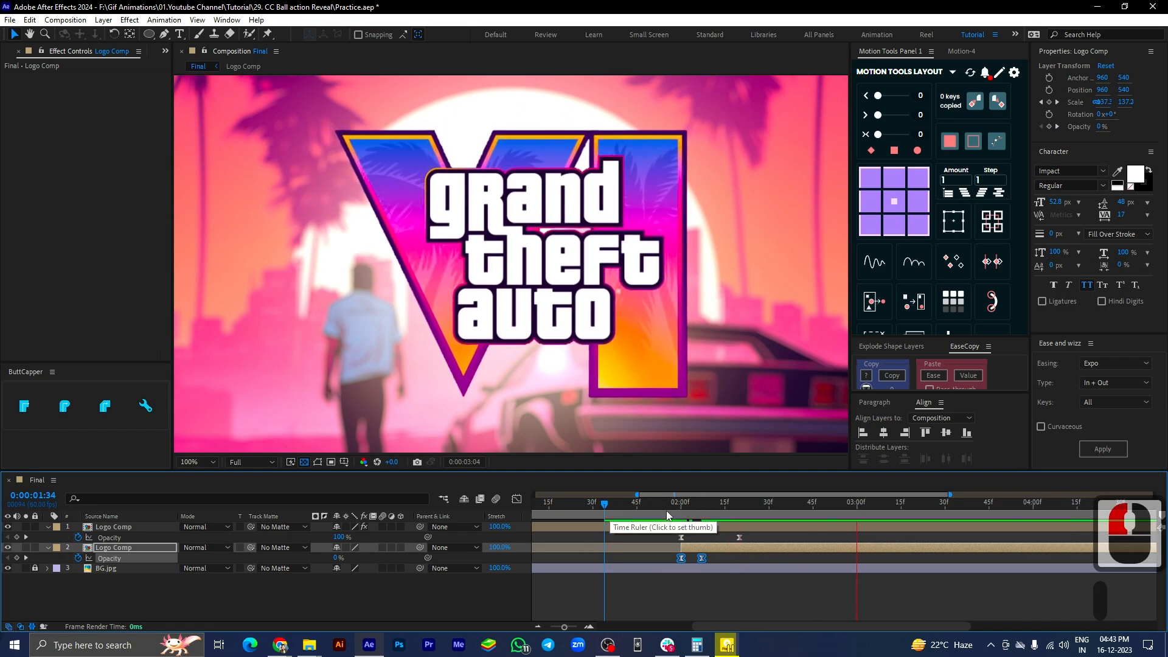
# - Preview the crossfade and adjust the opacity keyframe interpolation near two seconds
pyautogui.click(694, 502)
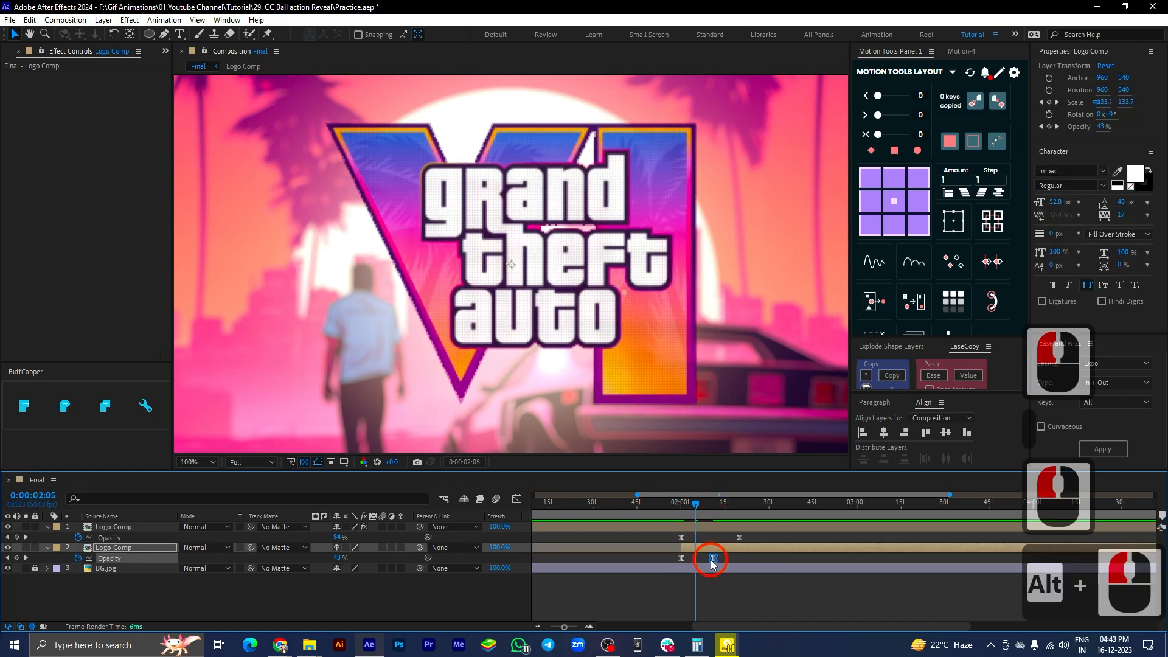
pyautogui.click(192, 463)
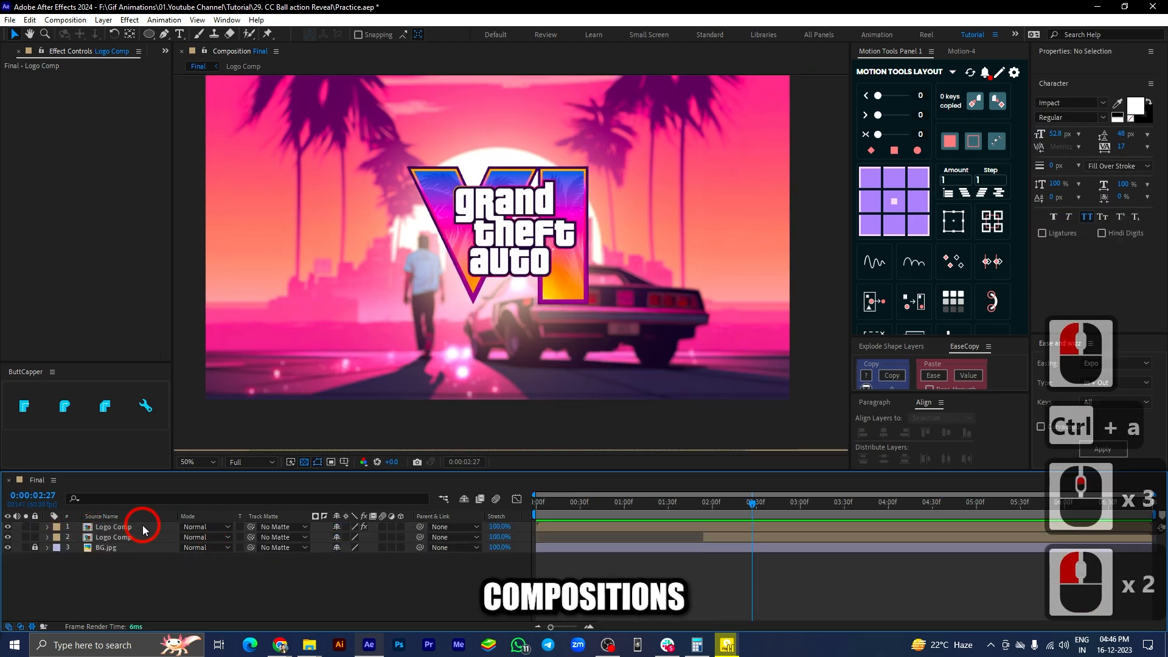
# - Precompose the two Logo Comp layers as 'Base' and duplicate the Base layer
pyautogui.press('ctrl+shift+c')
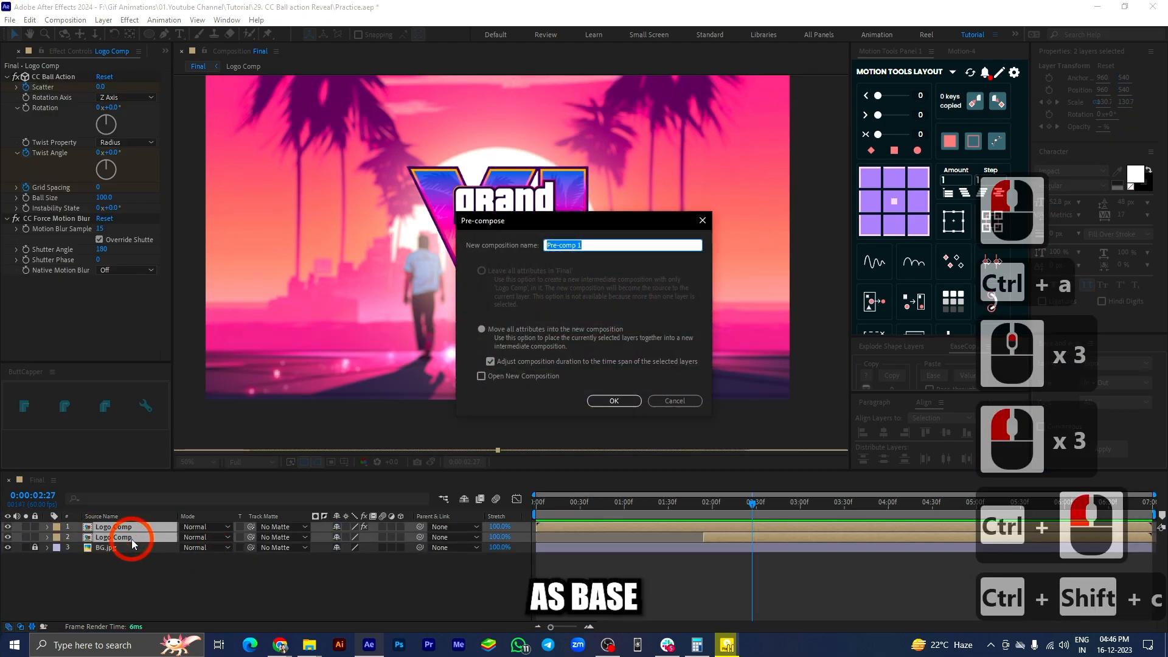
pyautogui.click(612, 400)
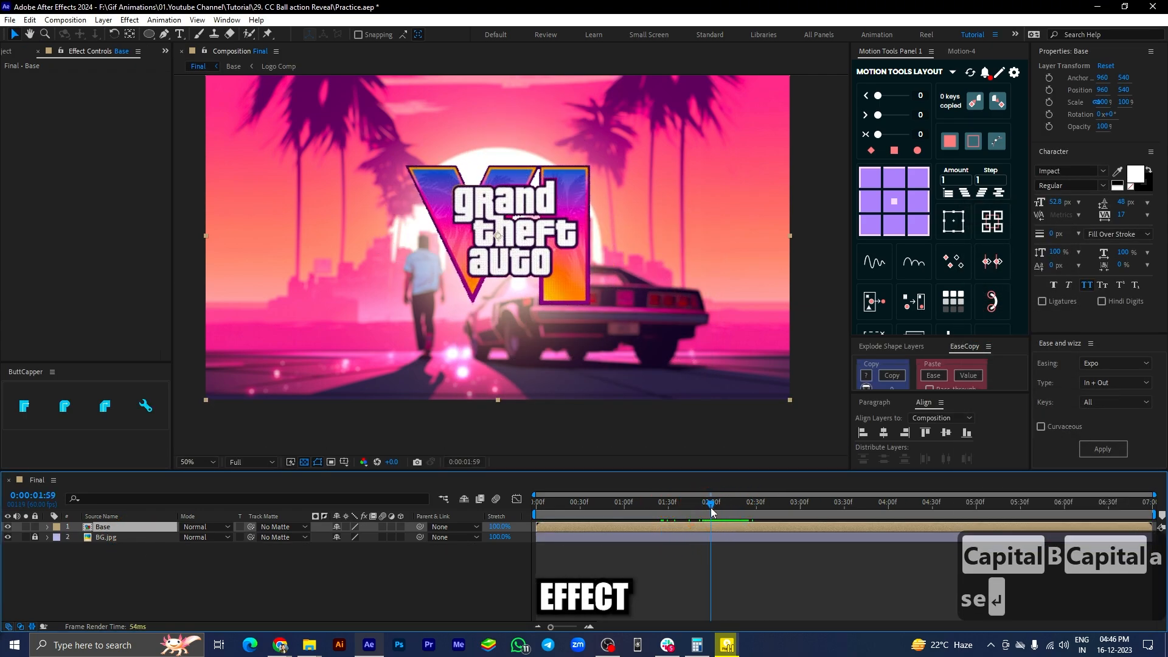
pyautogui.press('ctrl+d')
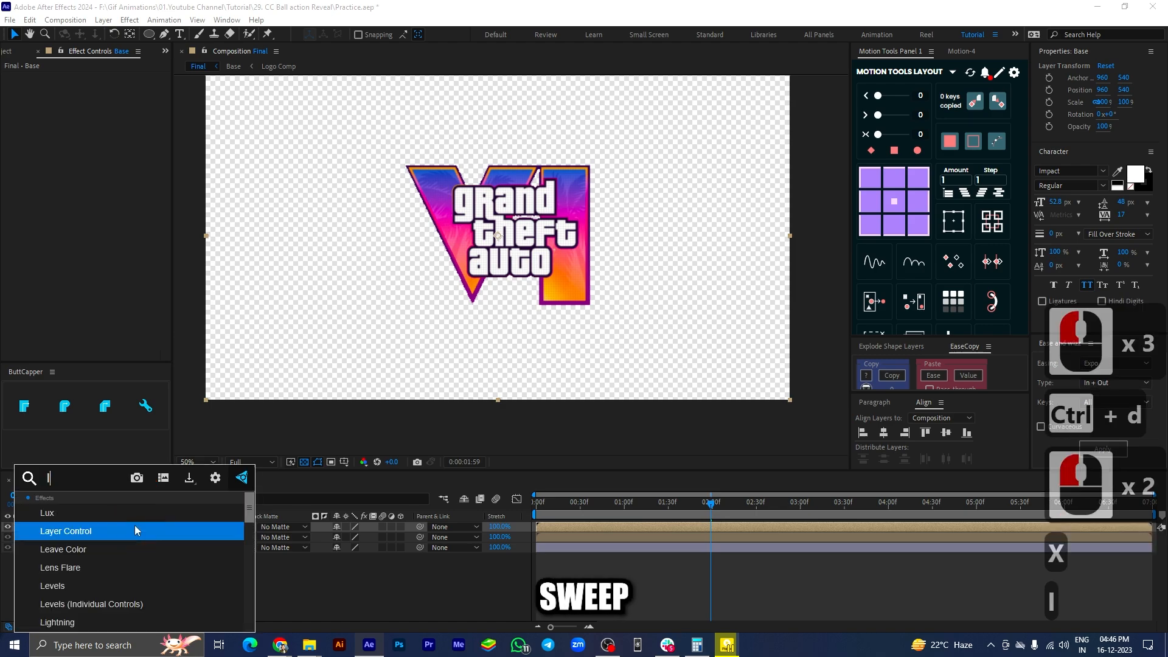
# - Search 'ligh' in effects and apply CC Light Sweep to the top Base layer
pyautogui.write('ligh')
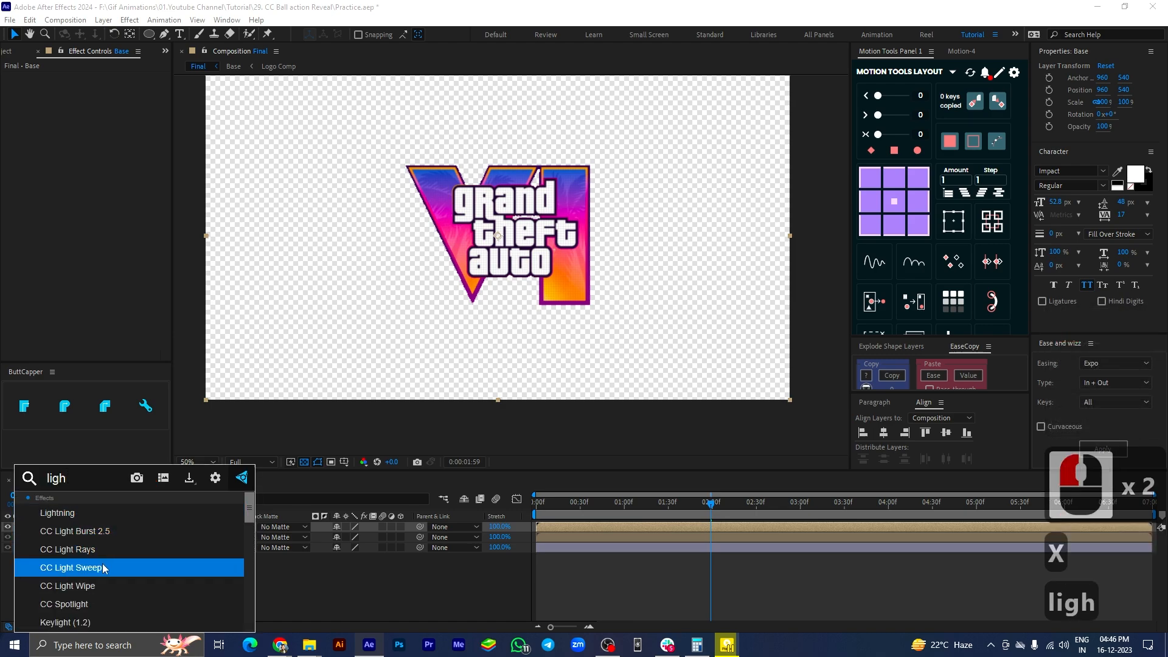
pyautogui.doubleClick(73, 567)
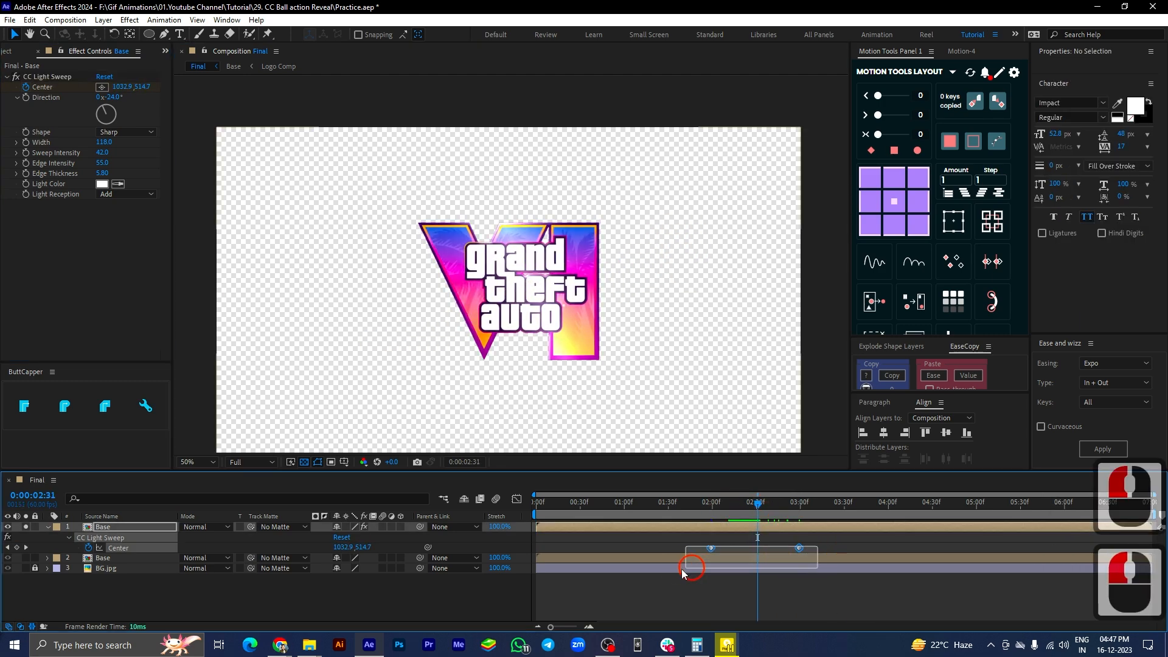
# - Easy-ease the Center keyframes with F9 and set Light Reception to Cutout
pyautogui.press('f9')
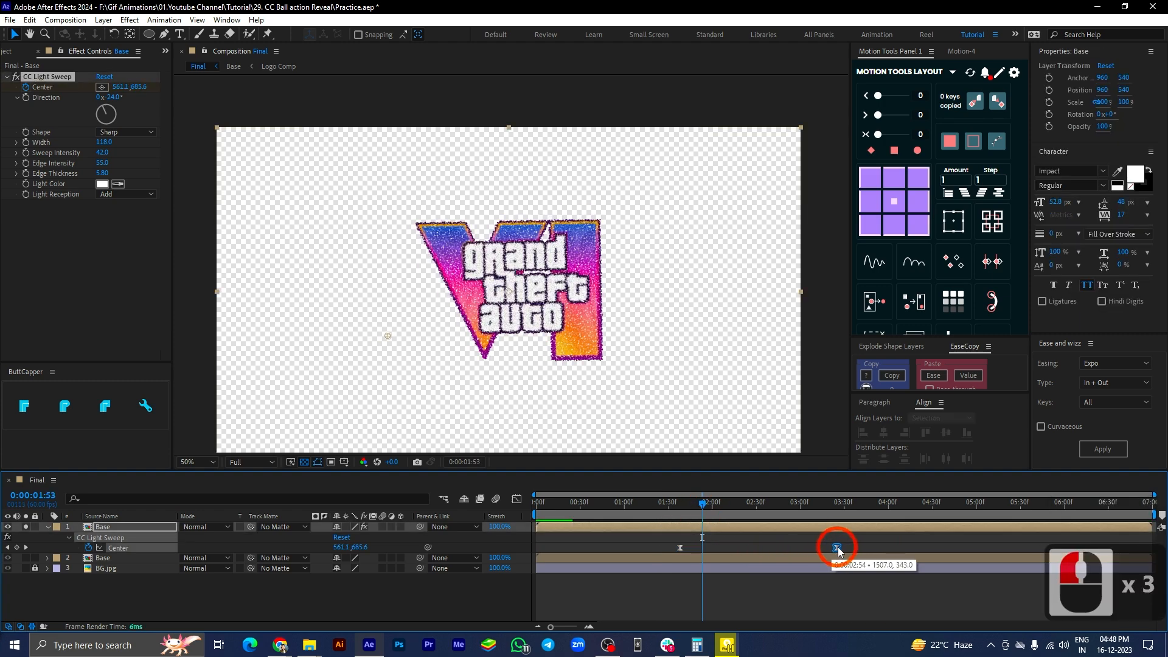
pyautogui.click(123, 193)
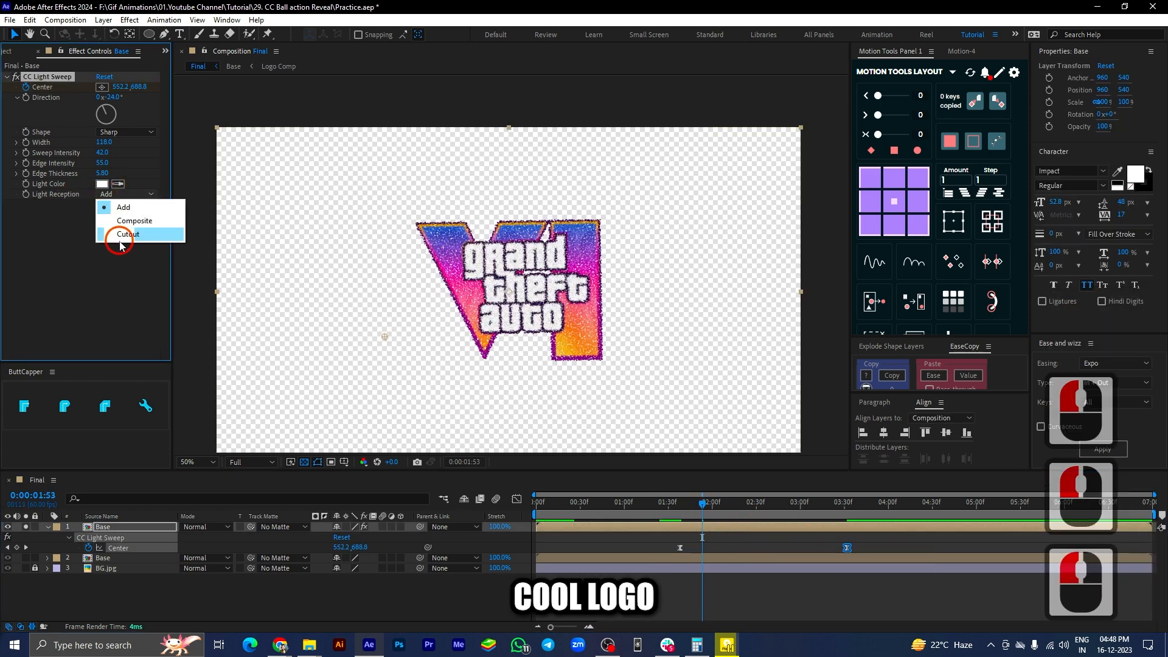
pyautogui.click(127, 233)
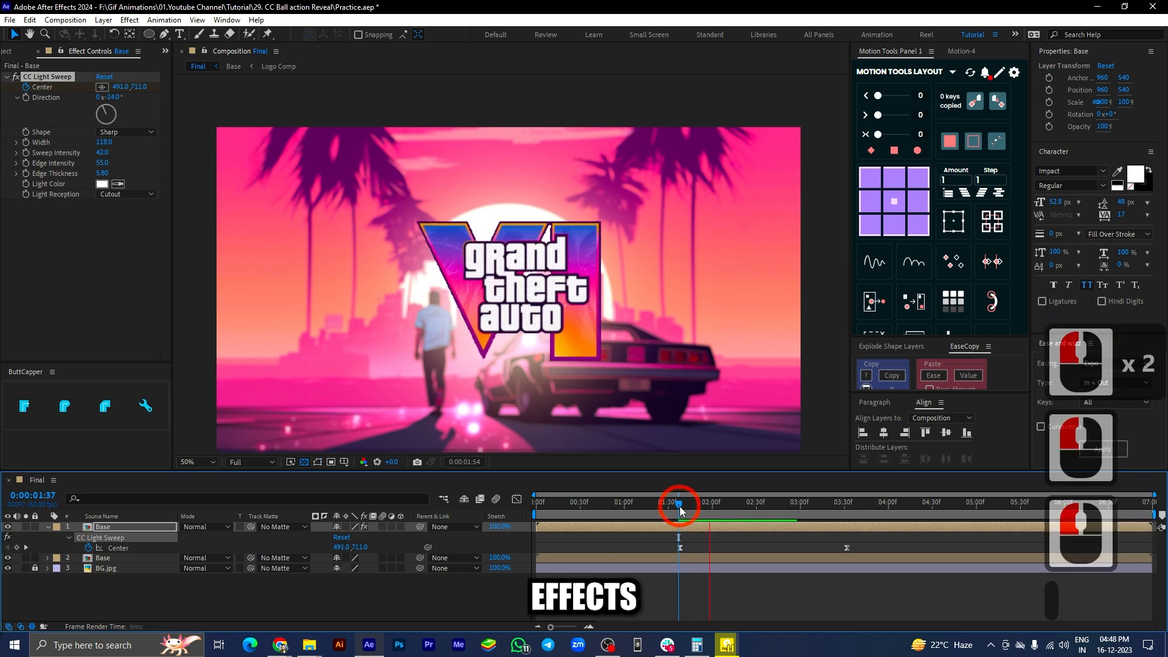